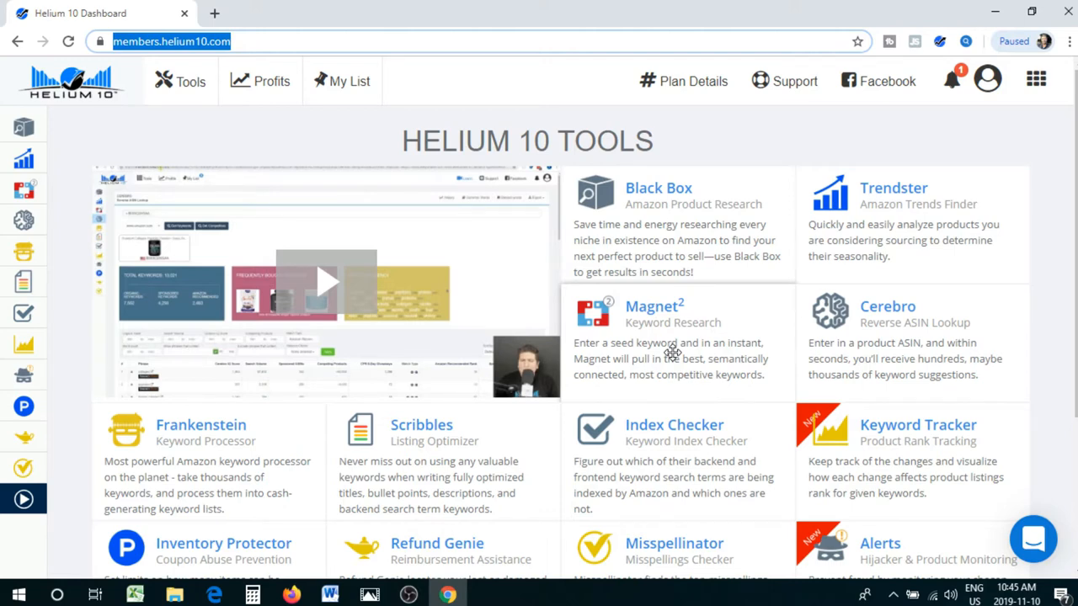
mouse_move(918, 328)
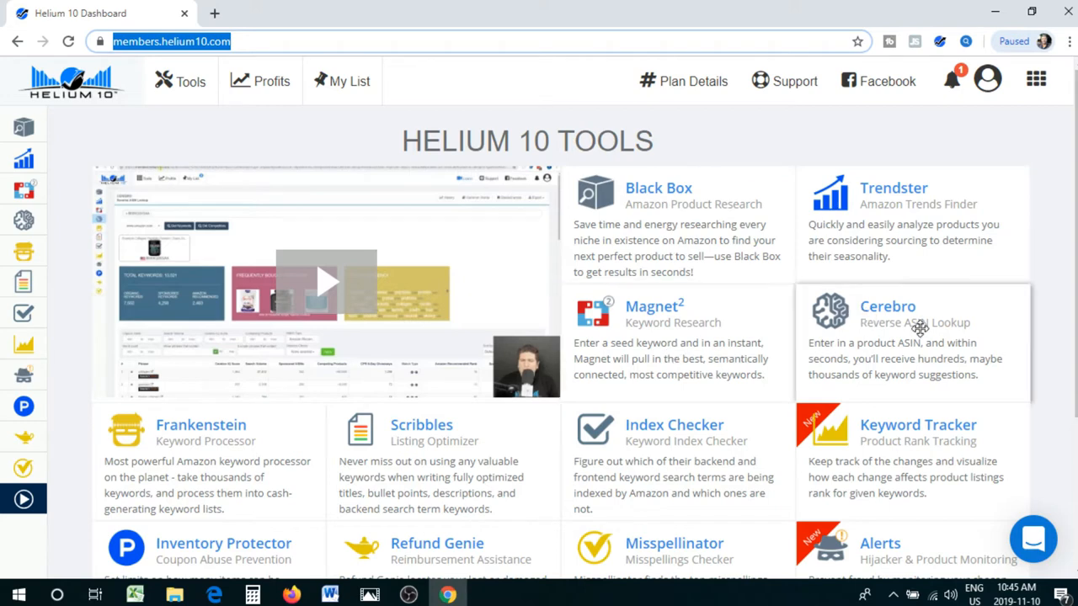
scroll("down", 3)
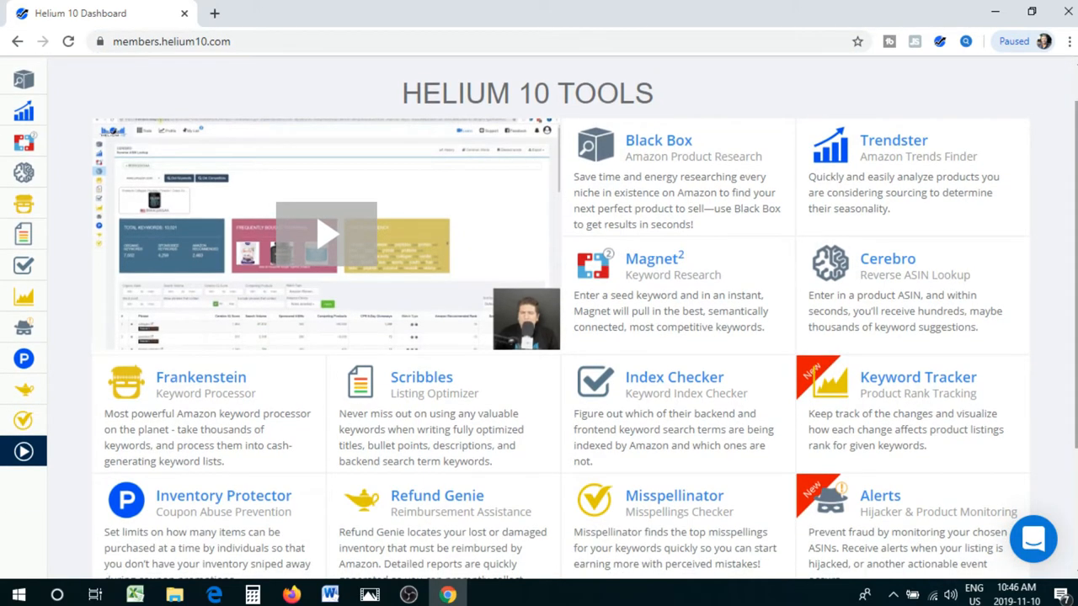
scroll("down", 3)
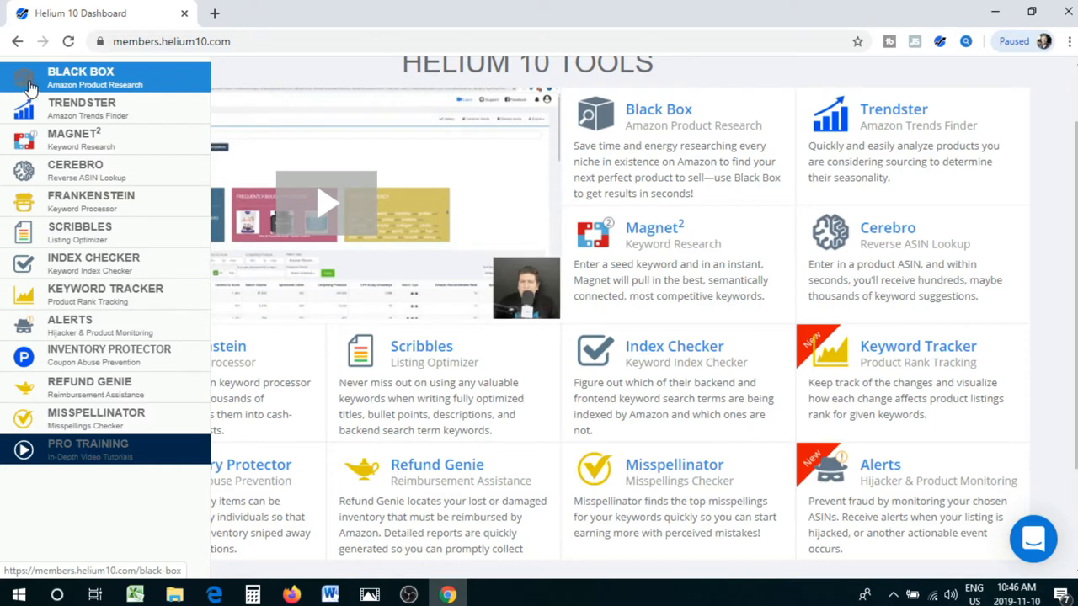
mouse_move(97, 80)
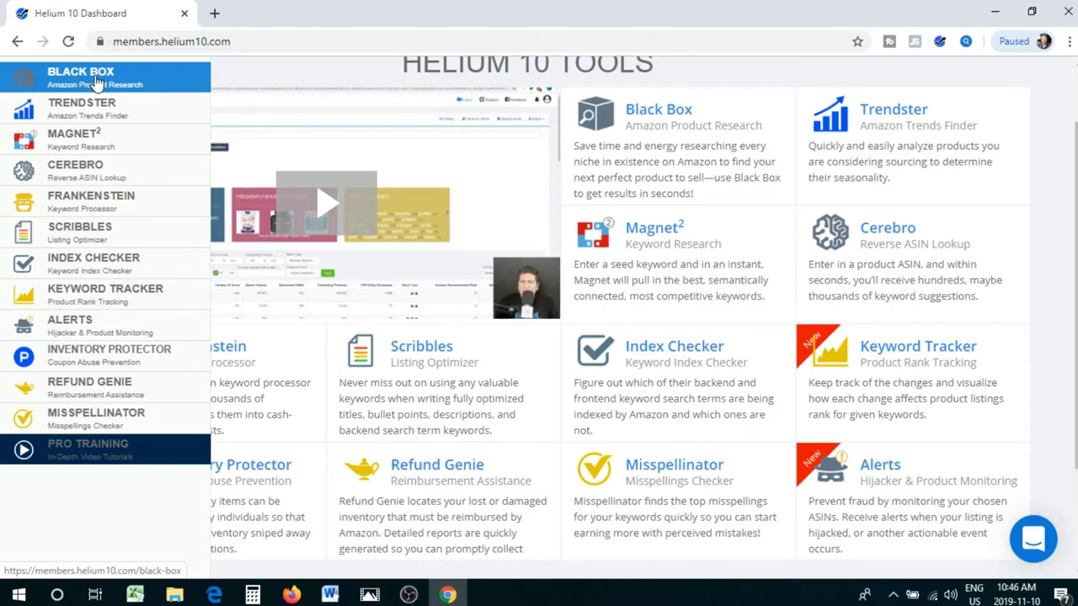
mouse_move(80, 139)
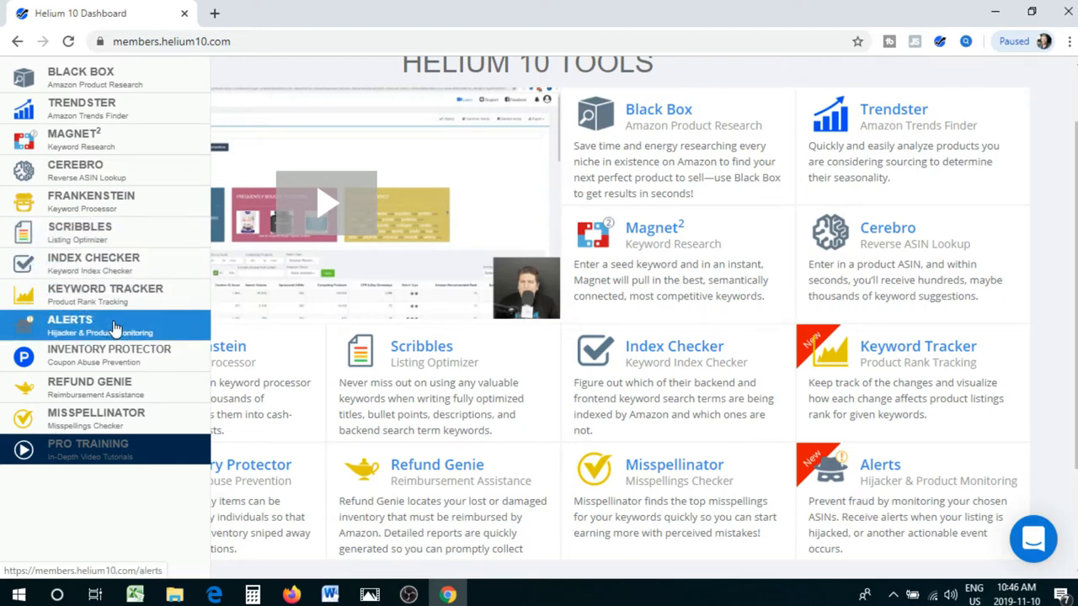
mouse_move(90, 387)
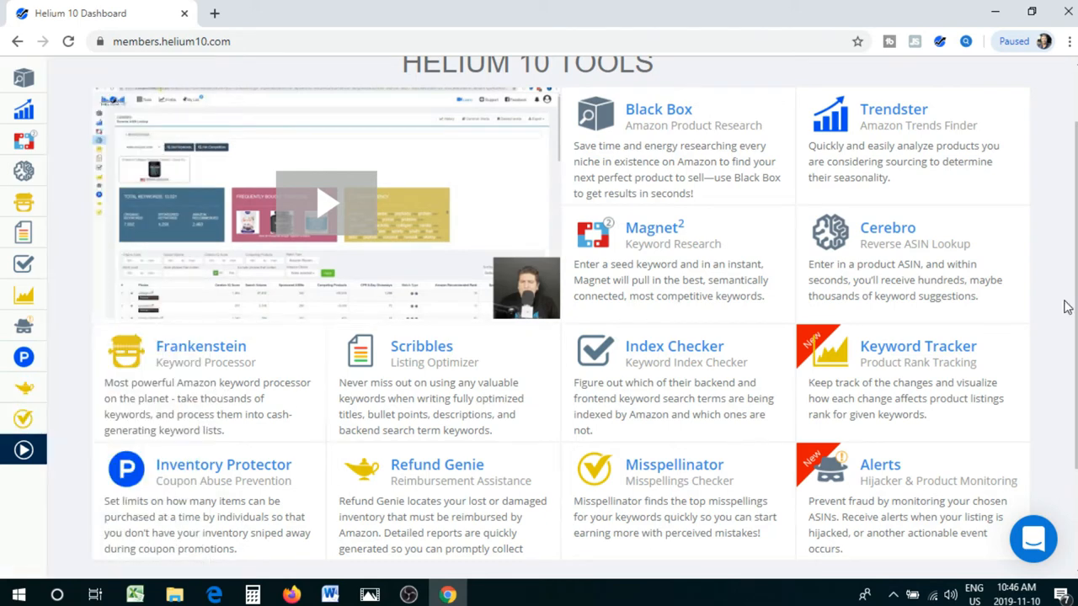
scroll("down", 3)
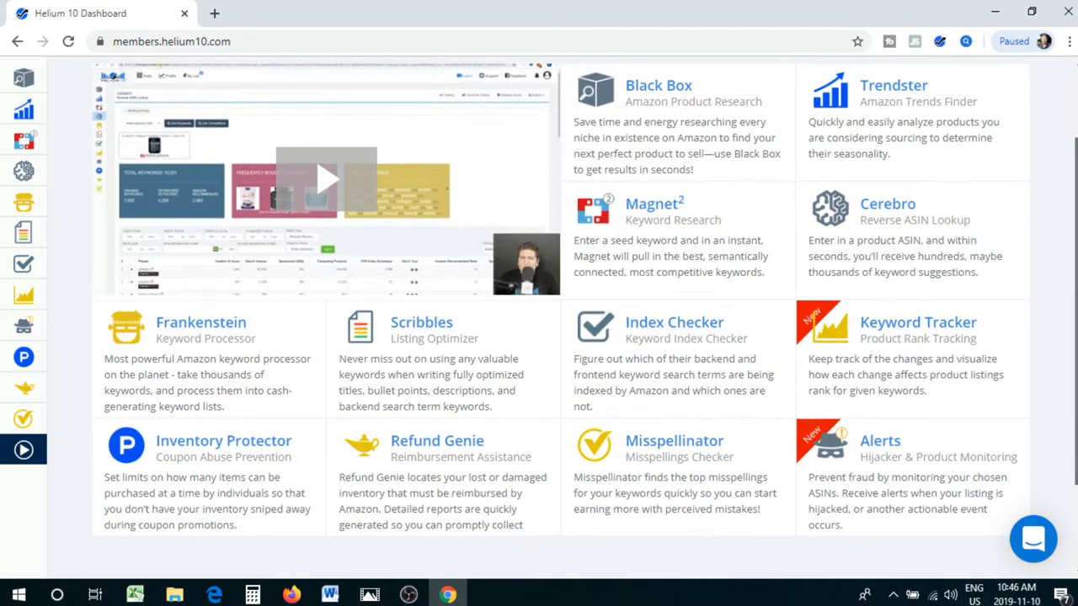
scroll("down", 3)
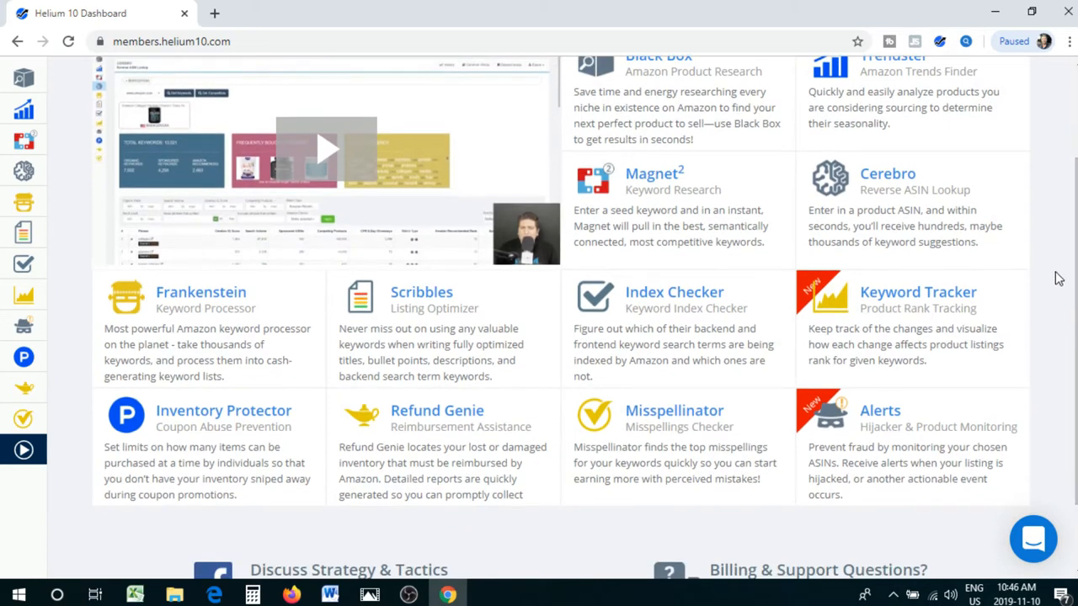
mouse_move(234, 345)
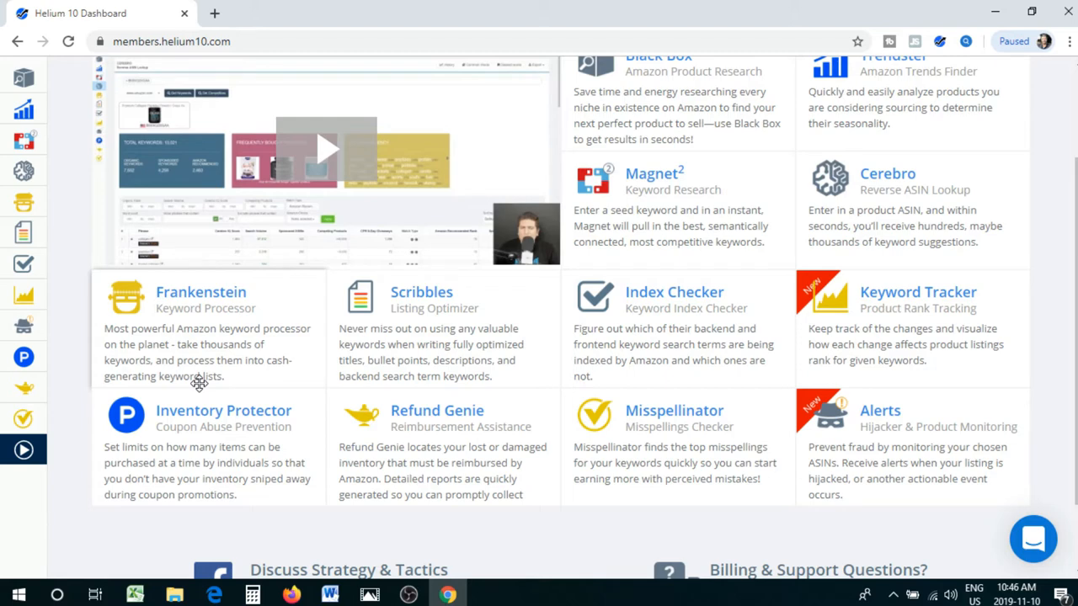
mouse_move(234, 381)
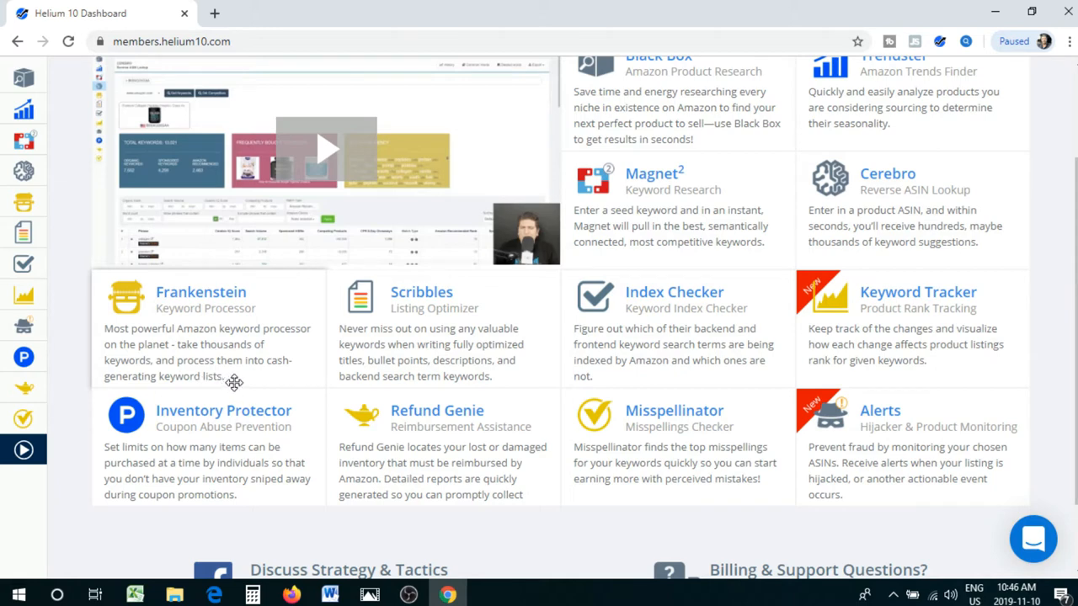
mouse_move(438, 306)
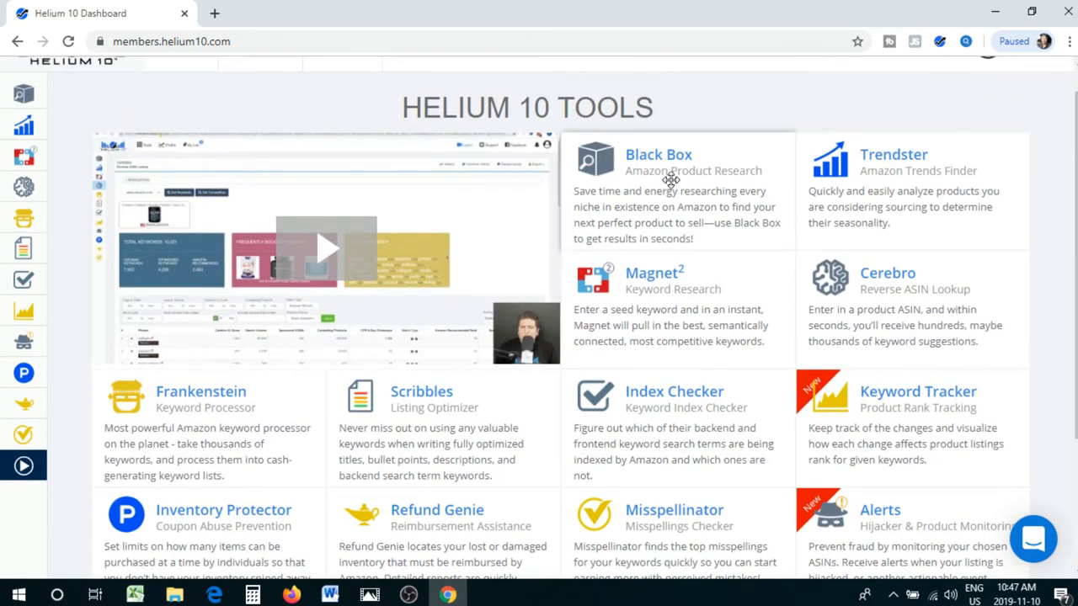
mouse_move(687, 224)
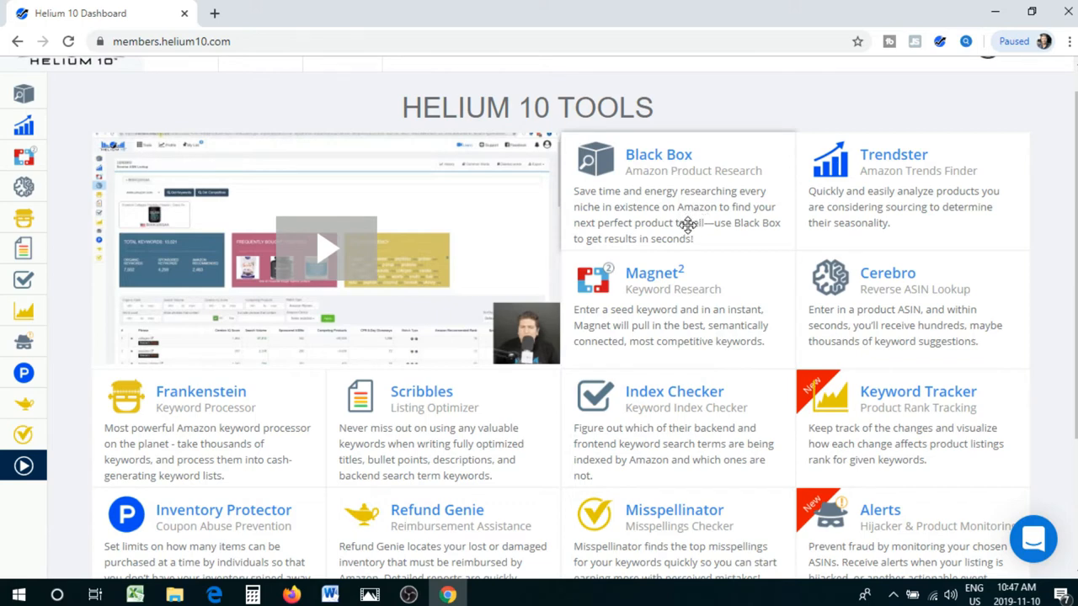
mouse_move(752, 220)
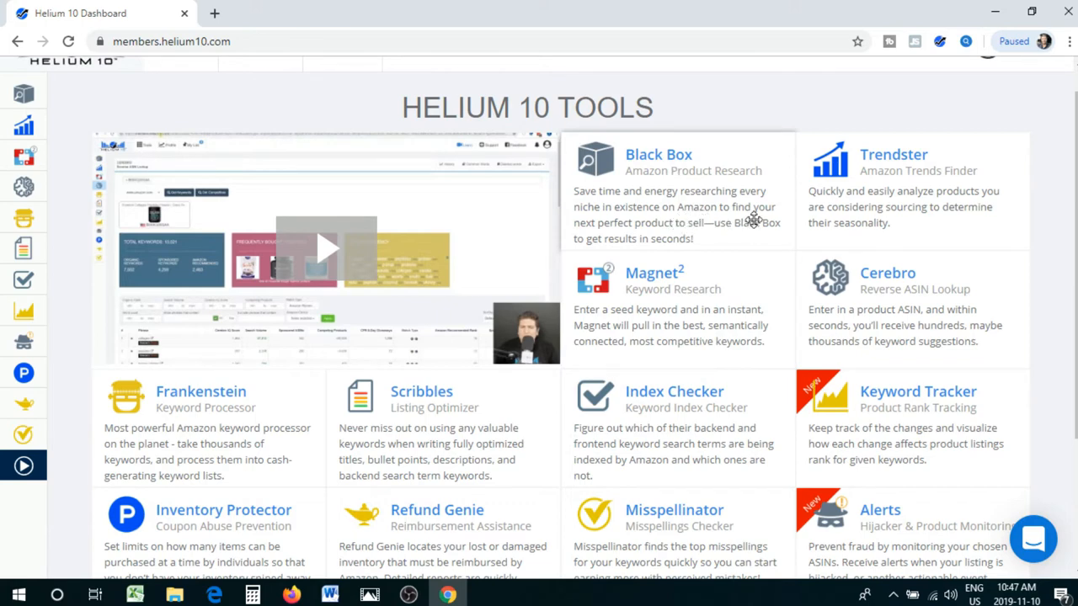
mouse_move(696, 246)
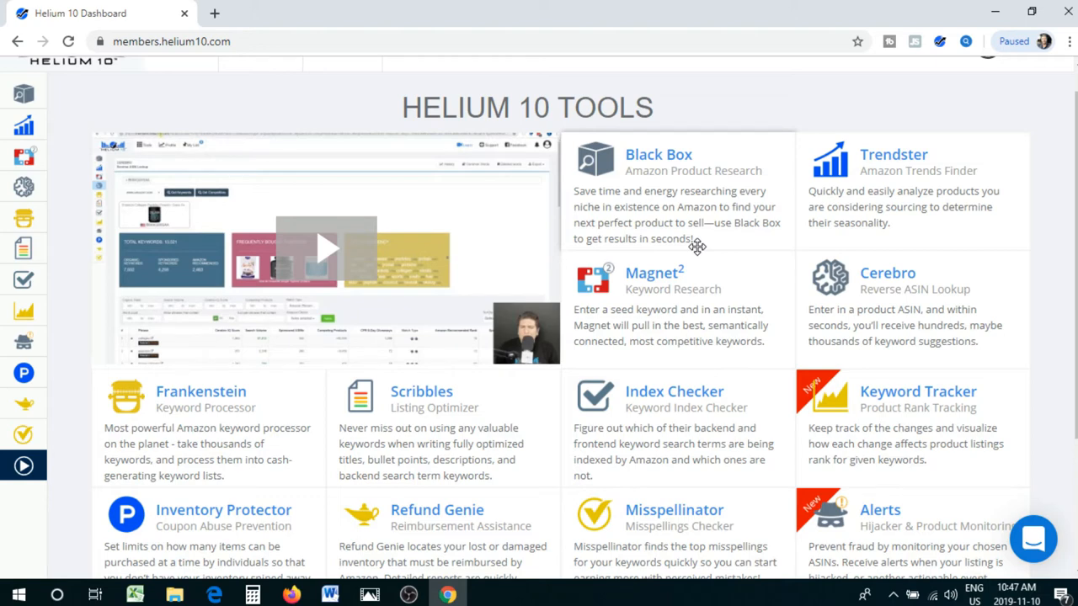
mouse_move(891, 218)
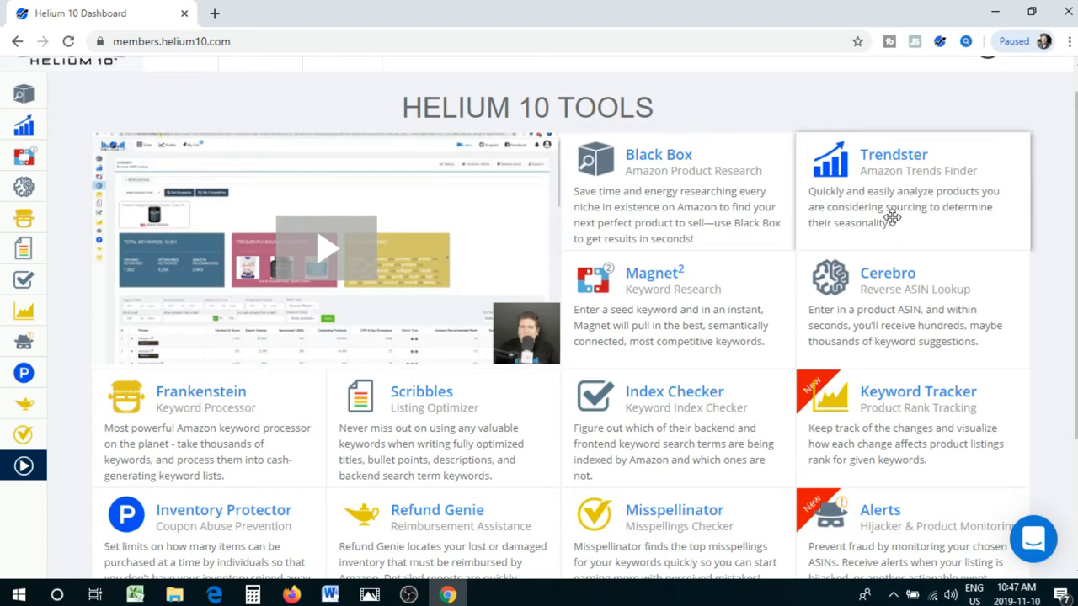
mouse_move(963, 212)
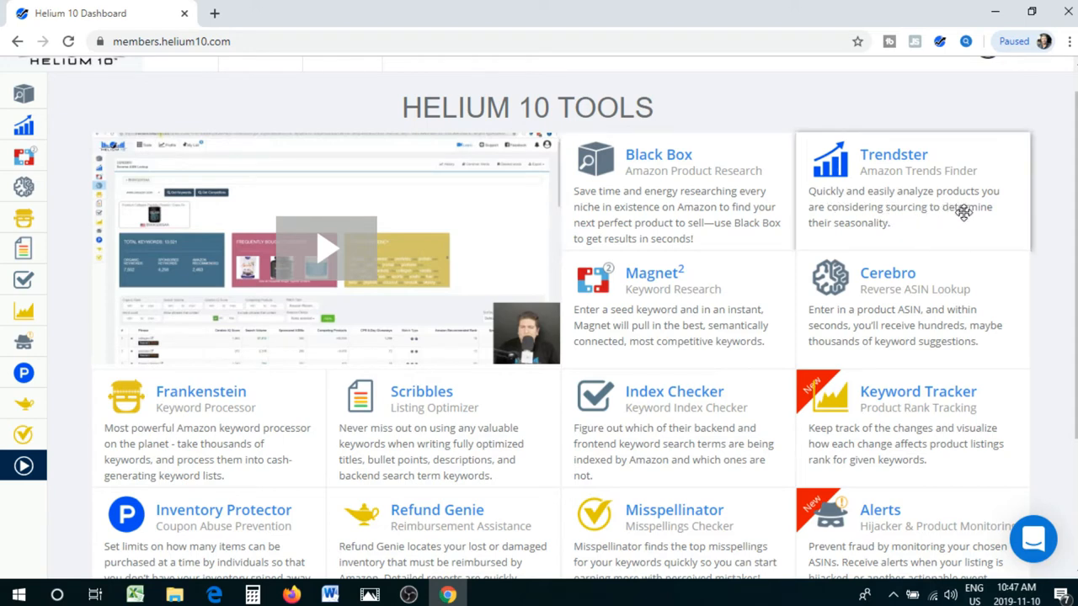
mouse_move(907, 239)
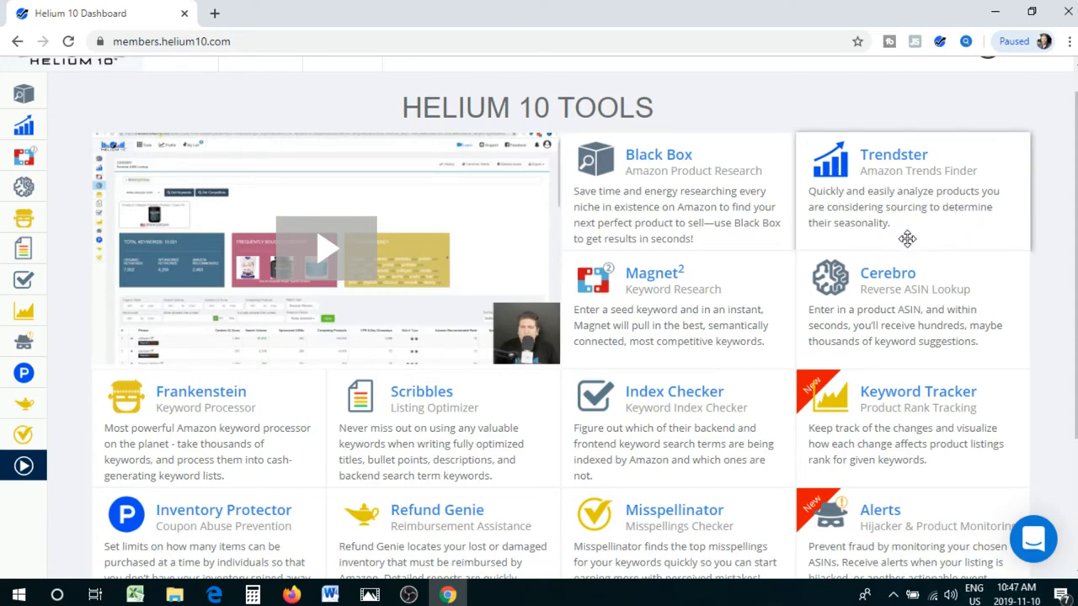
mouse_move(923, 184)
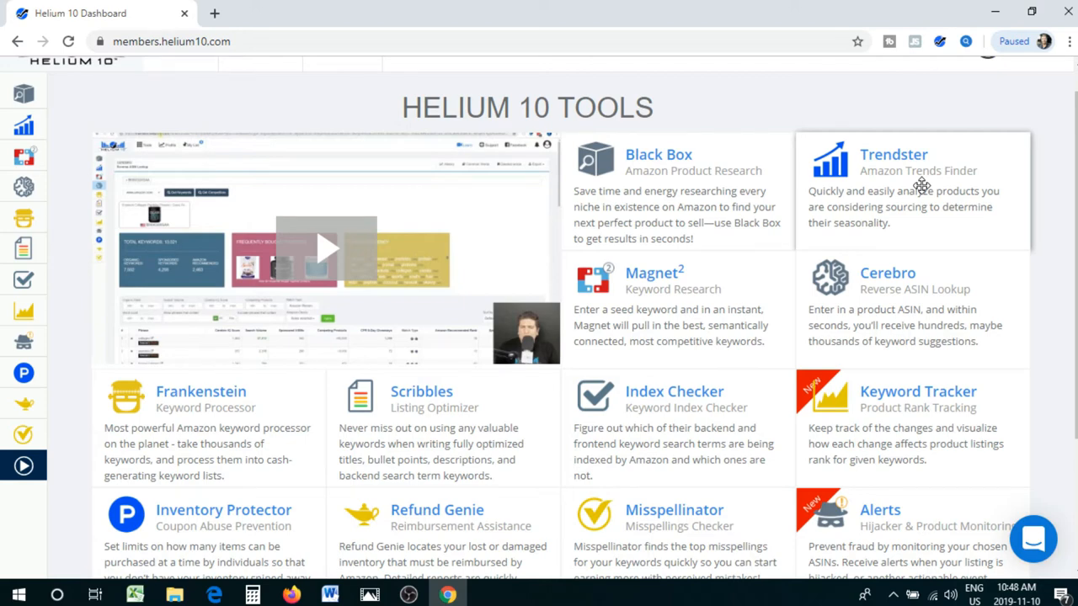
scroll("down", 3)
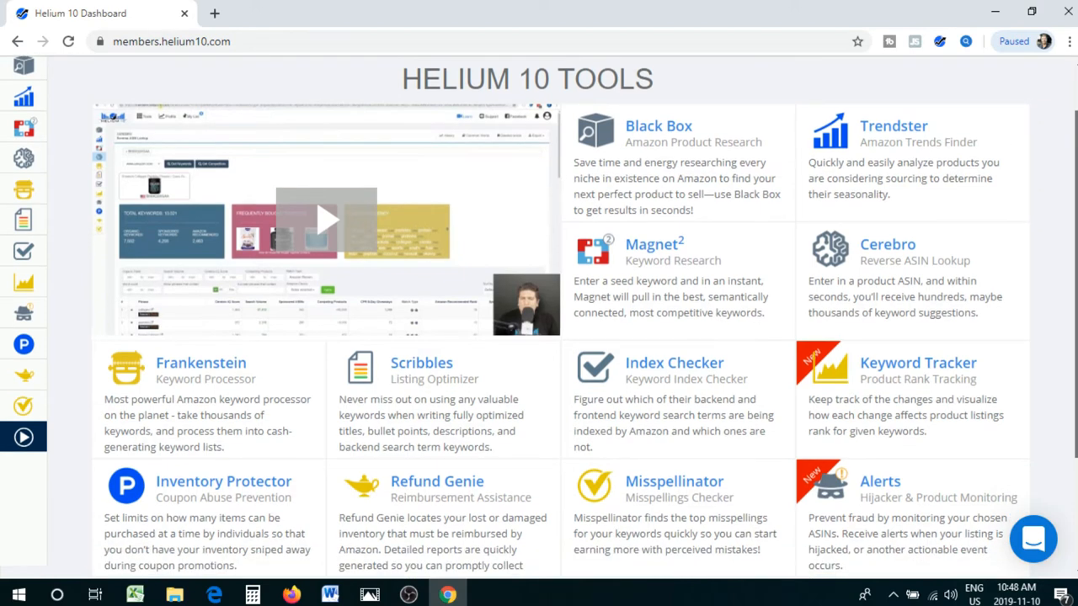
scroll("down", 3)
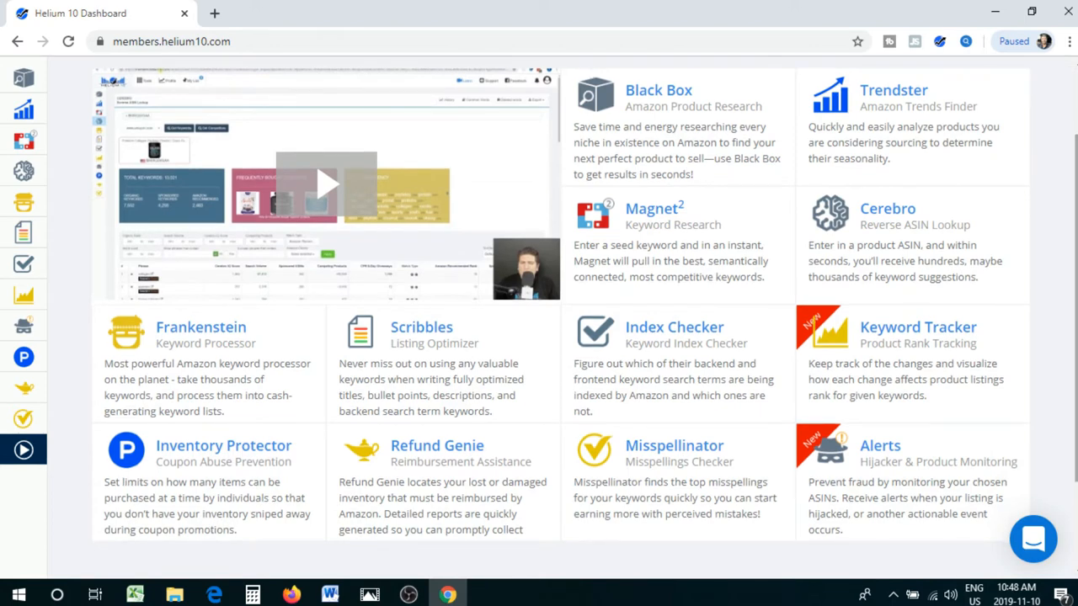
mouse_move(687, 206)
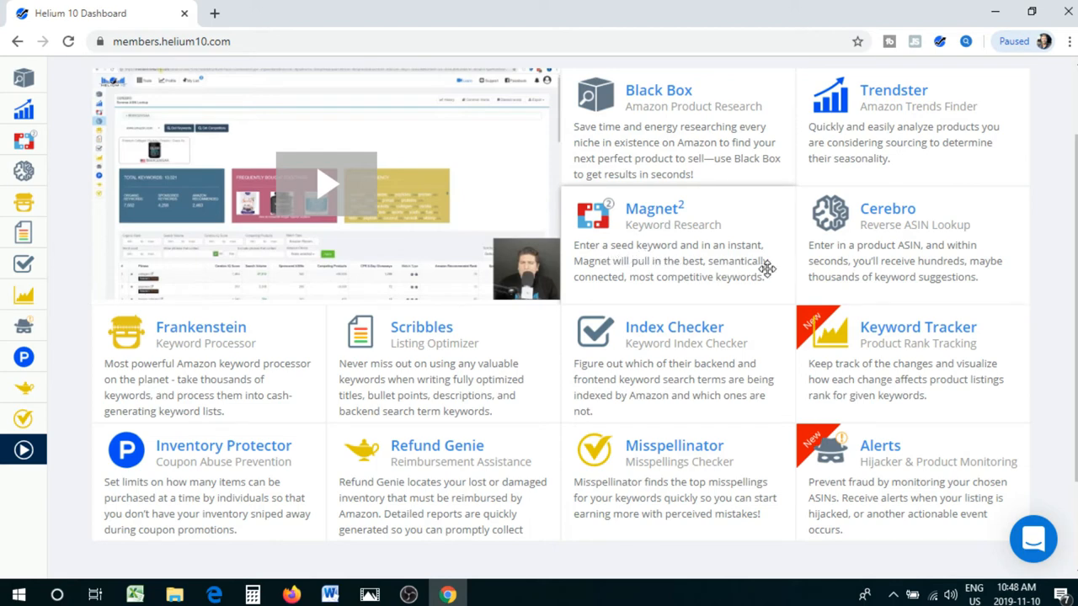
mouse_move(716, 278)
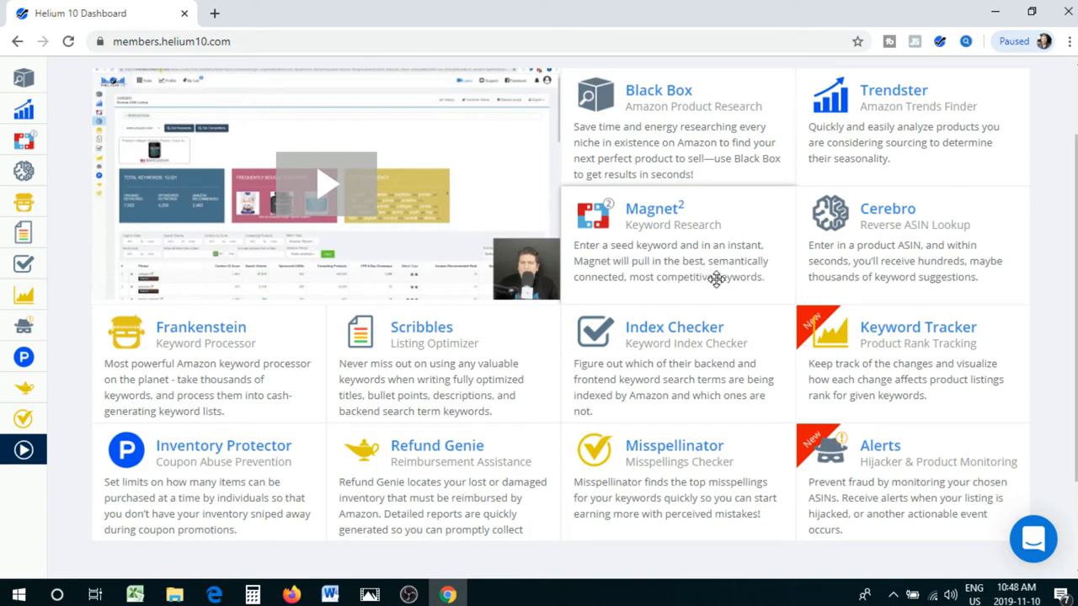
mouse_move(625, 301)
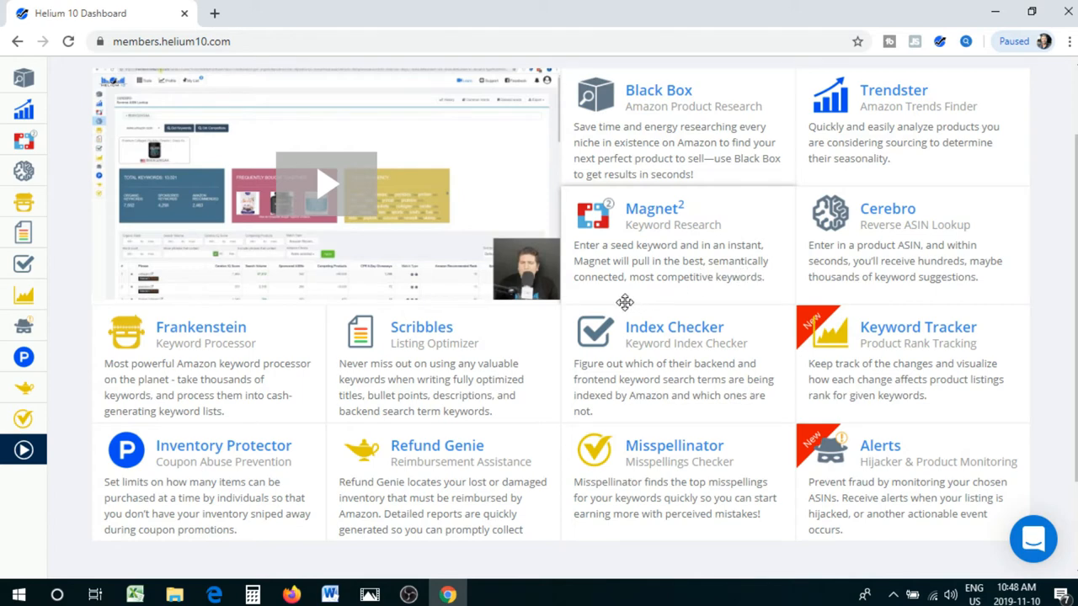
mouse_move(707, 284)
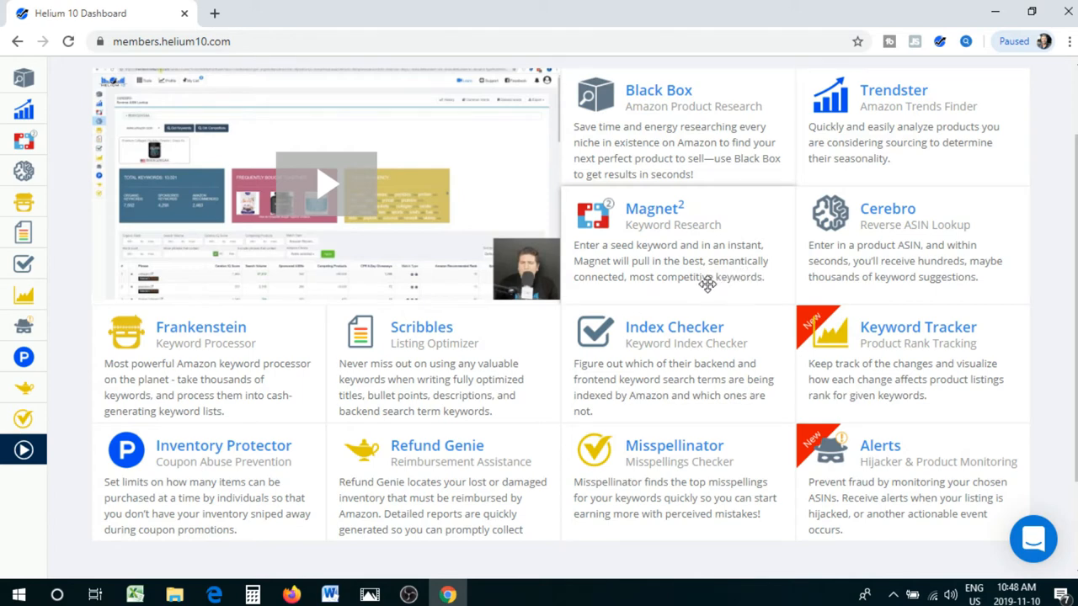
mouse_move(682, 276)
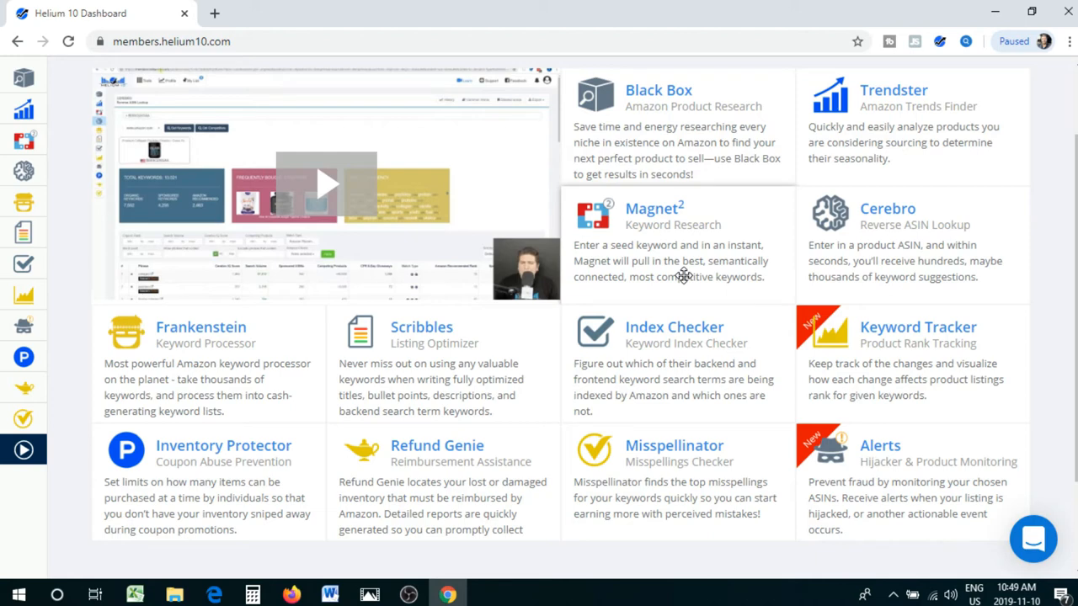
mouse_move(897, 256)
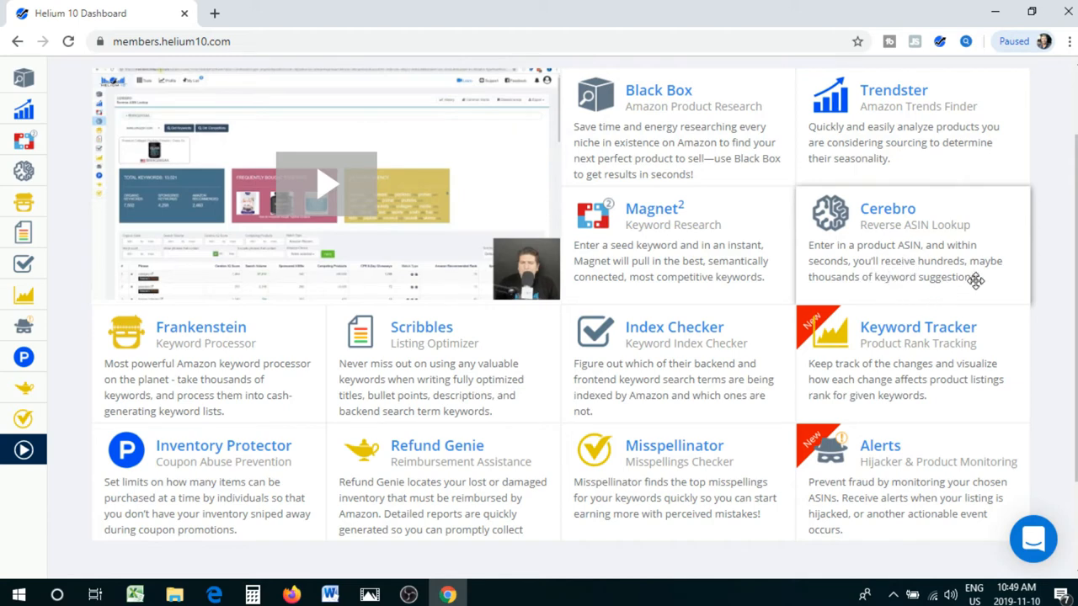
mouse_move(945, 289)
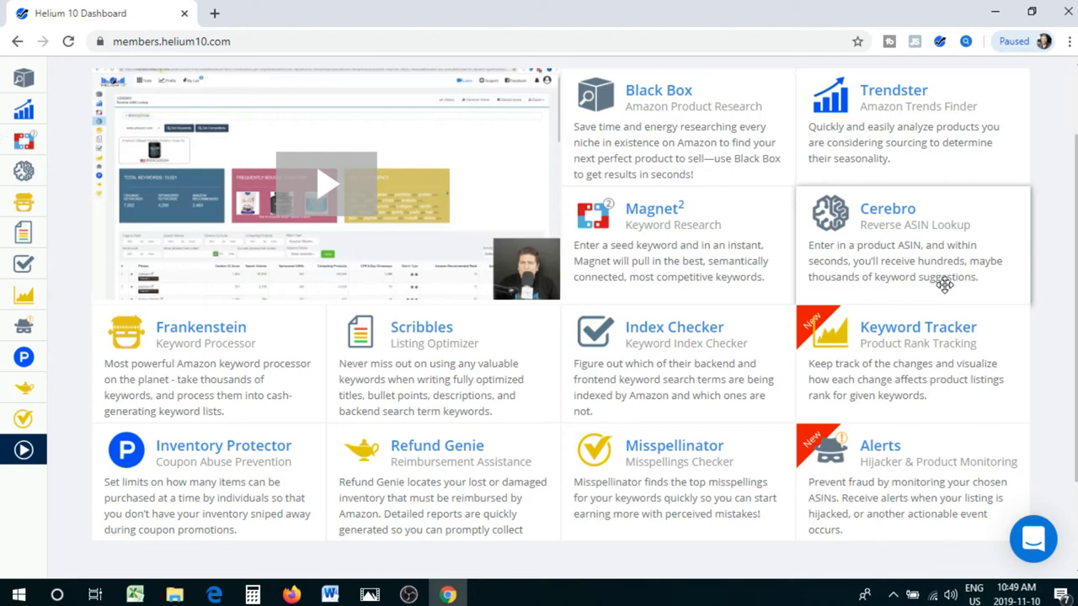
mouse_move(717, 354)
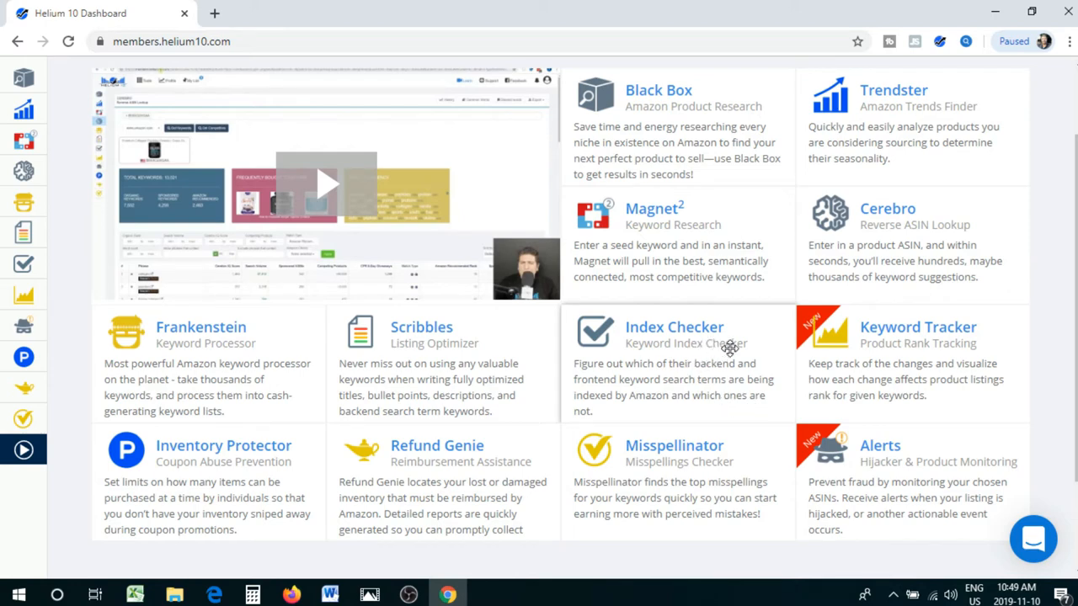
mouse_move(743, 389)
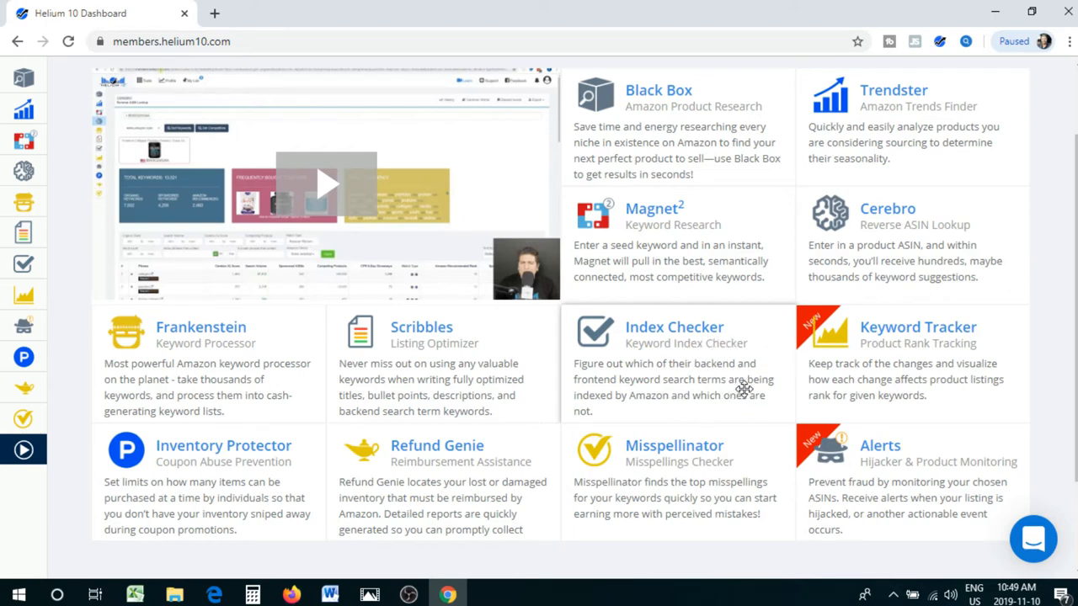
mouse_move(708, 400)
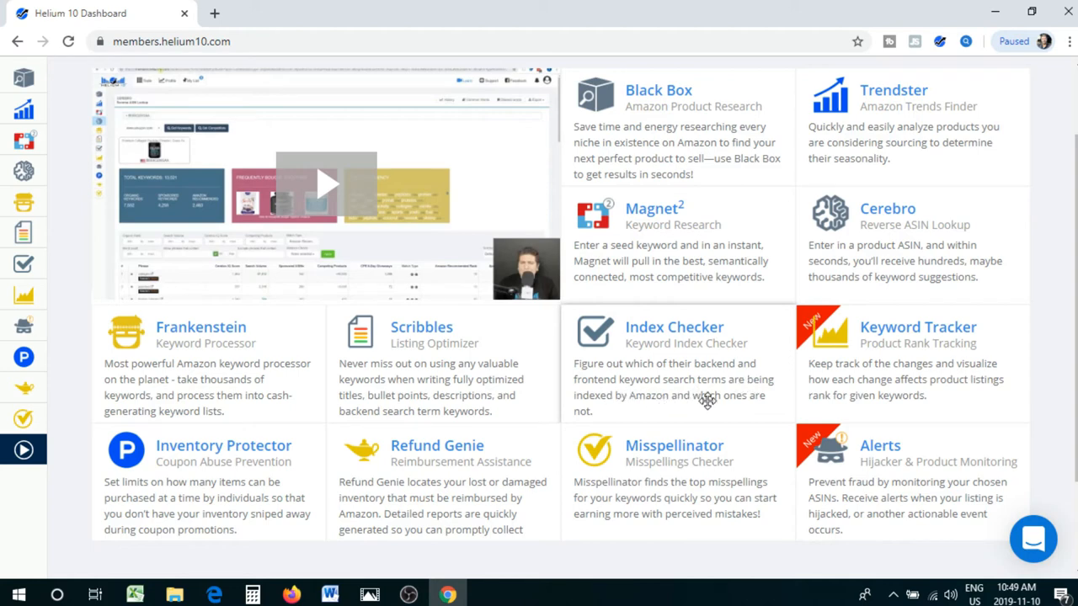
mouse_move(693, 410)
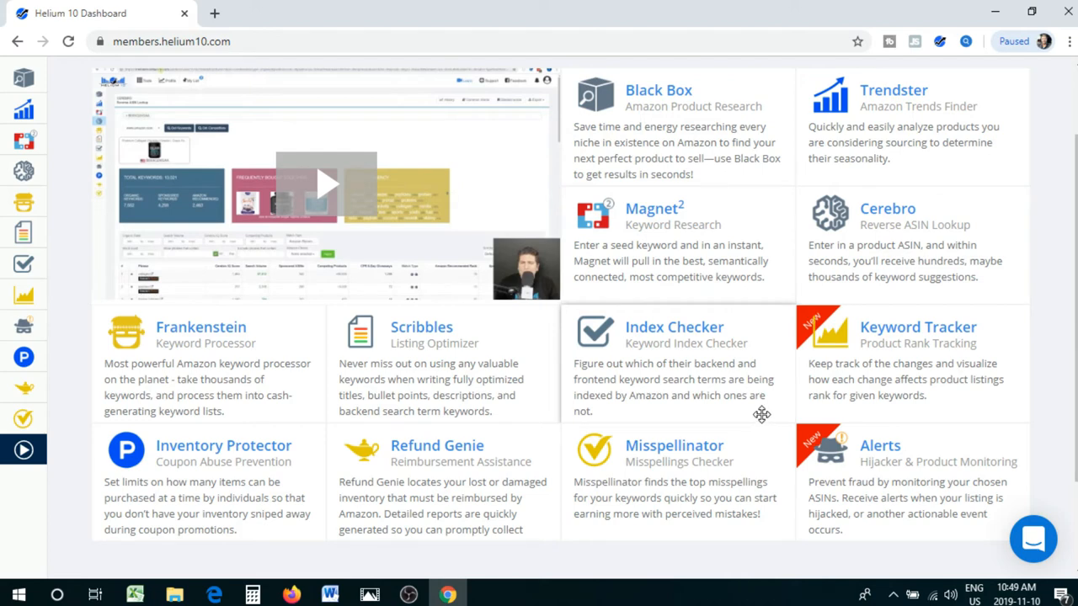
mouse_move(684, 407)
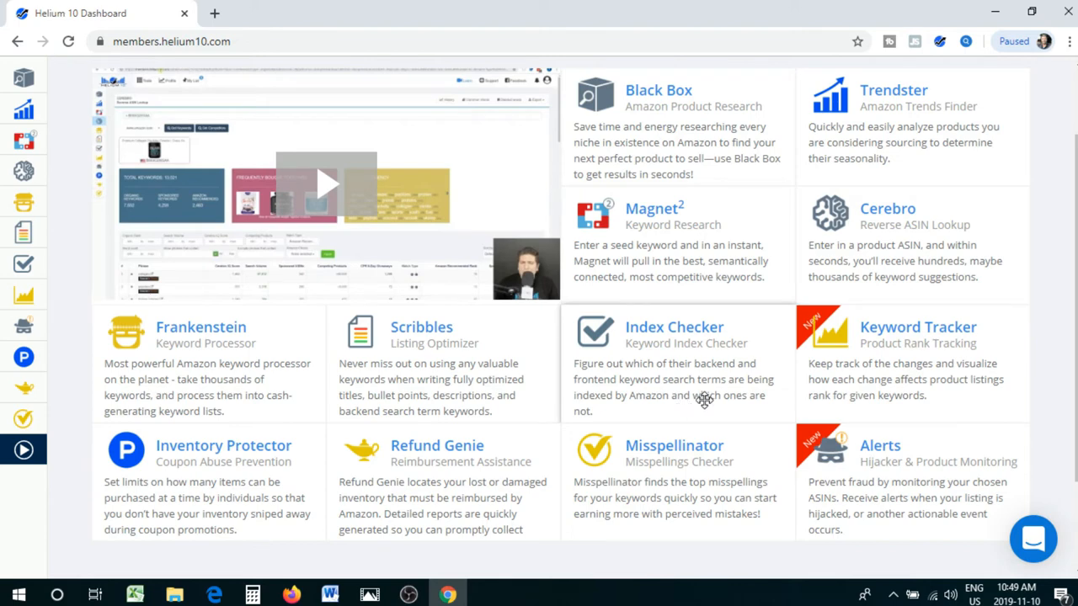
mouse_move(693, 398)
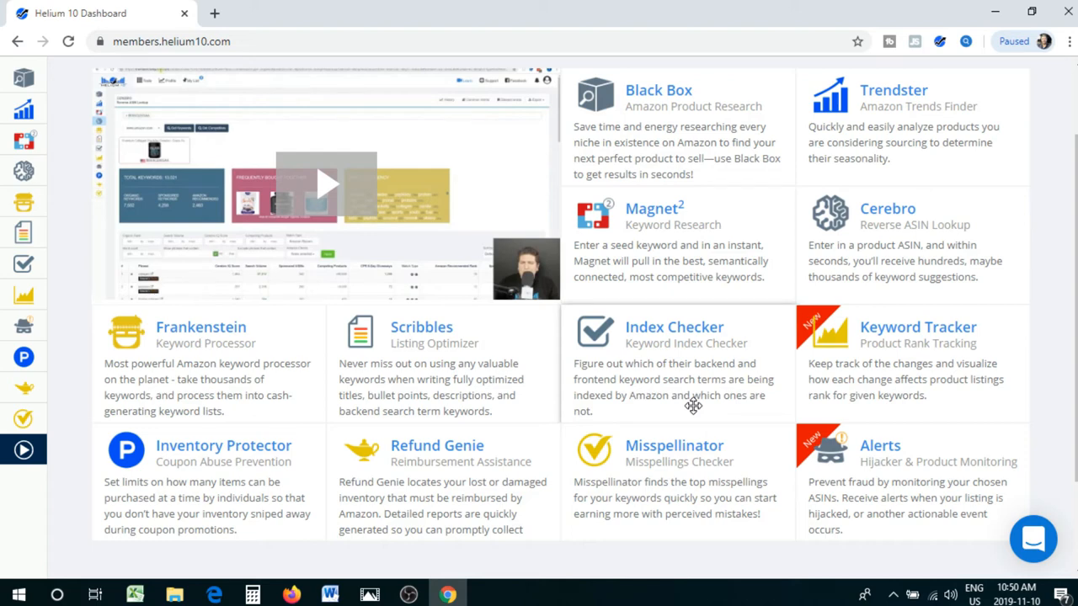
mouse_move(722, 383)
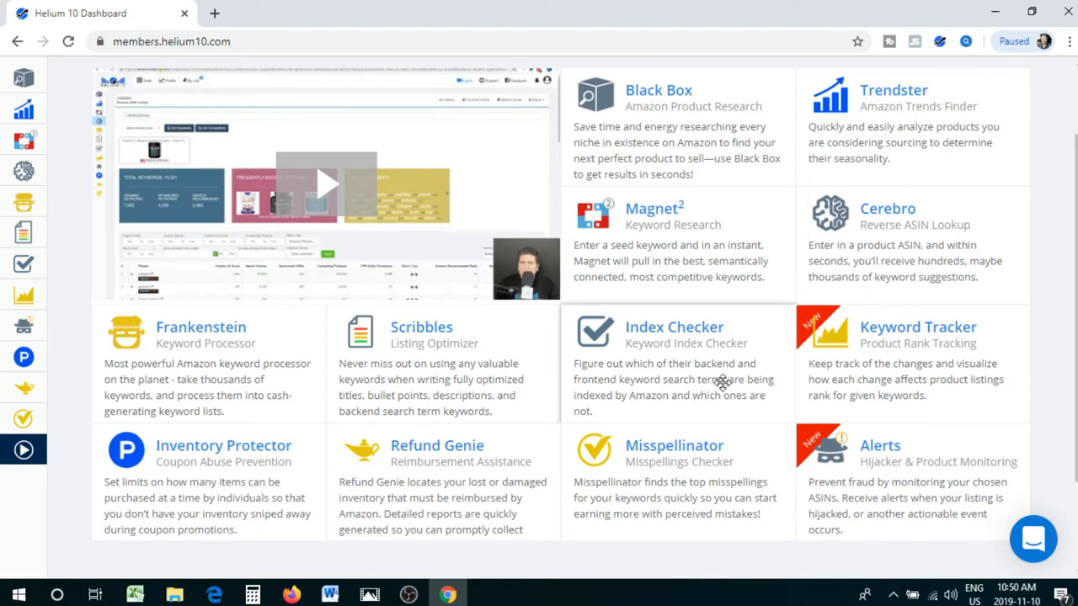
mouse_move(916, 352)
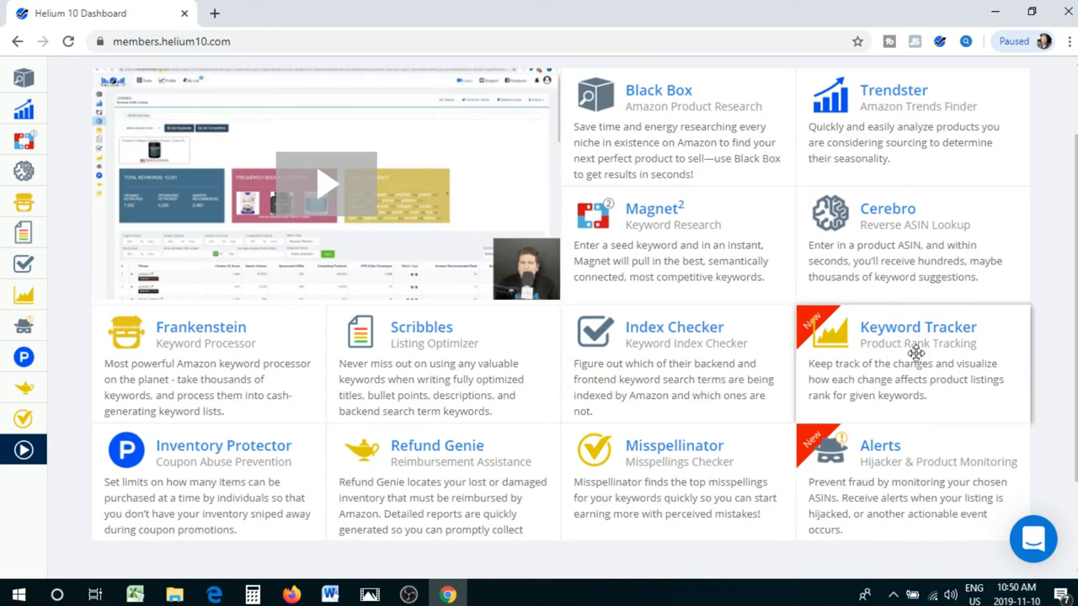
mouse_move(900, 402)
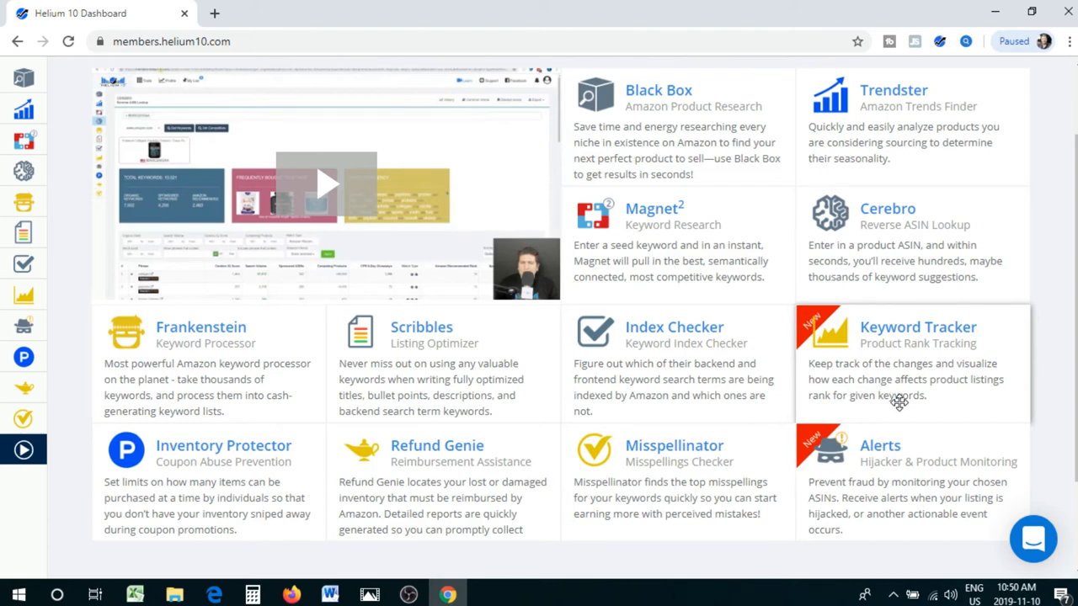
mouse_move(885, 451)
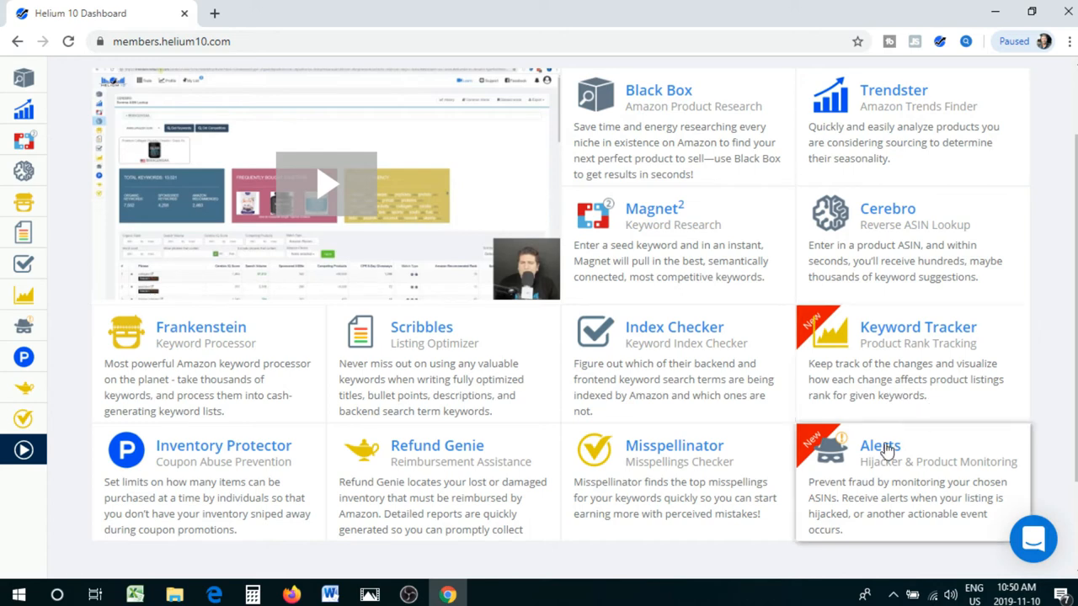
mouse_move(974, 402)
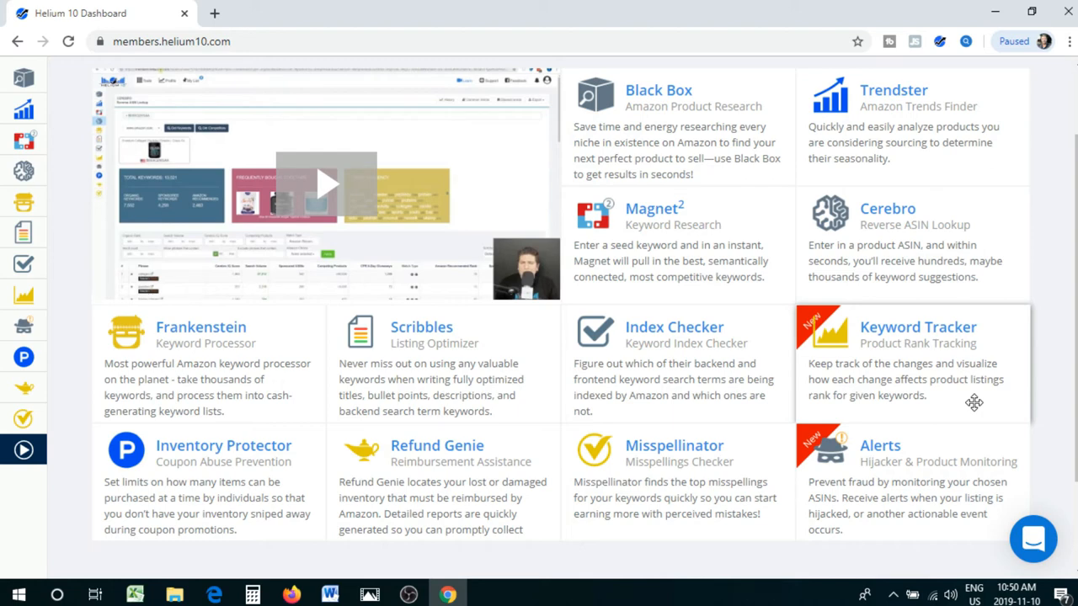
mouse_move(703, 492)
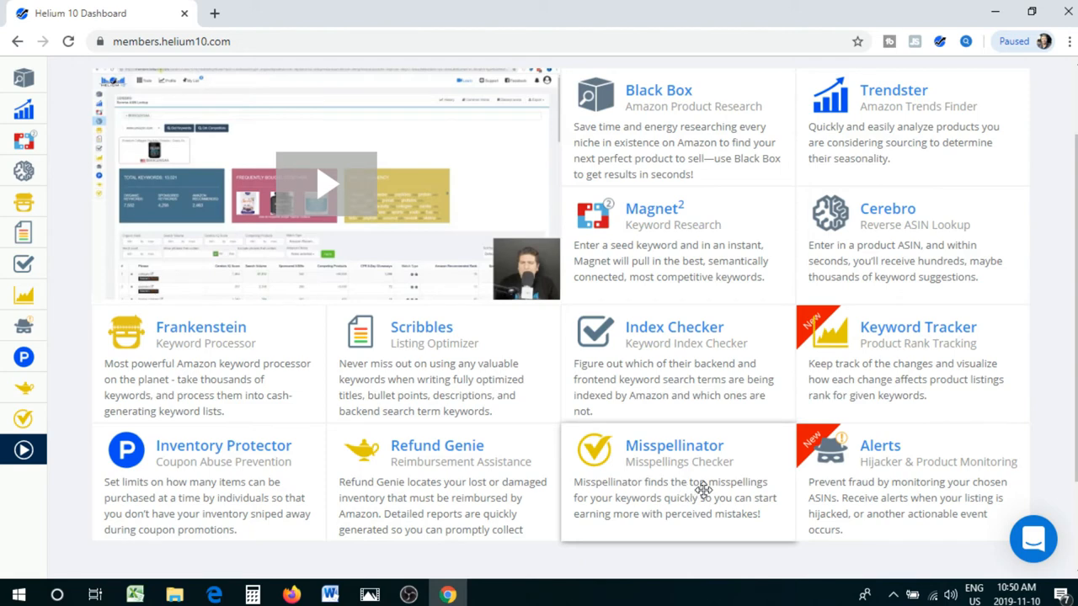
mouse_move(728, 489)
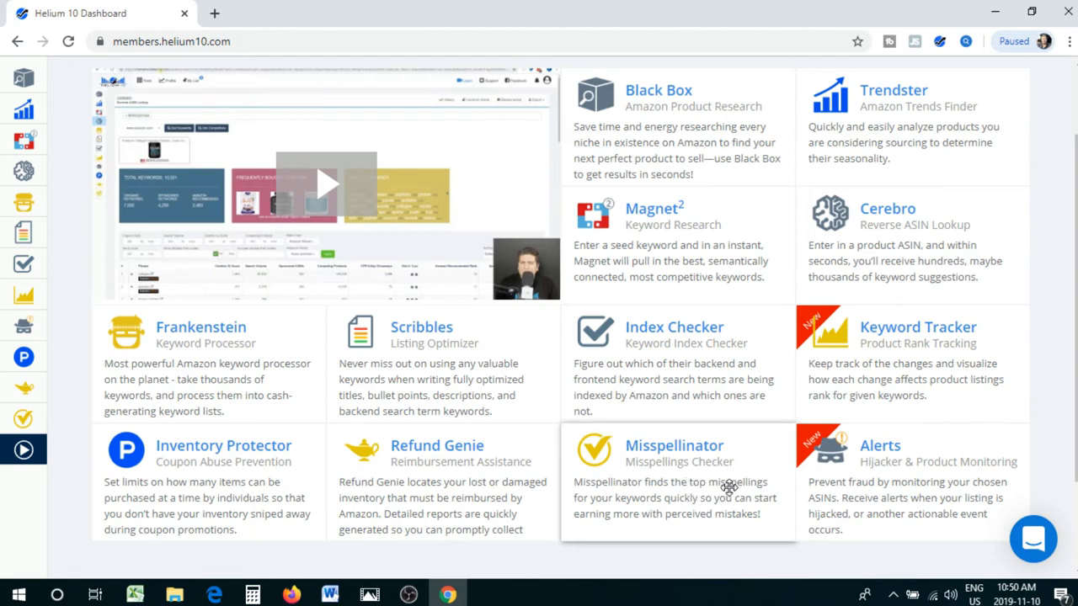
mouse_move(707, 504)
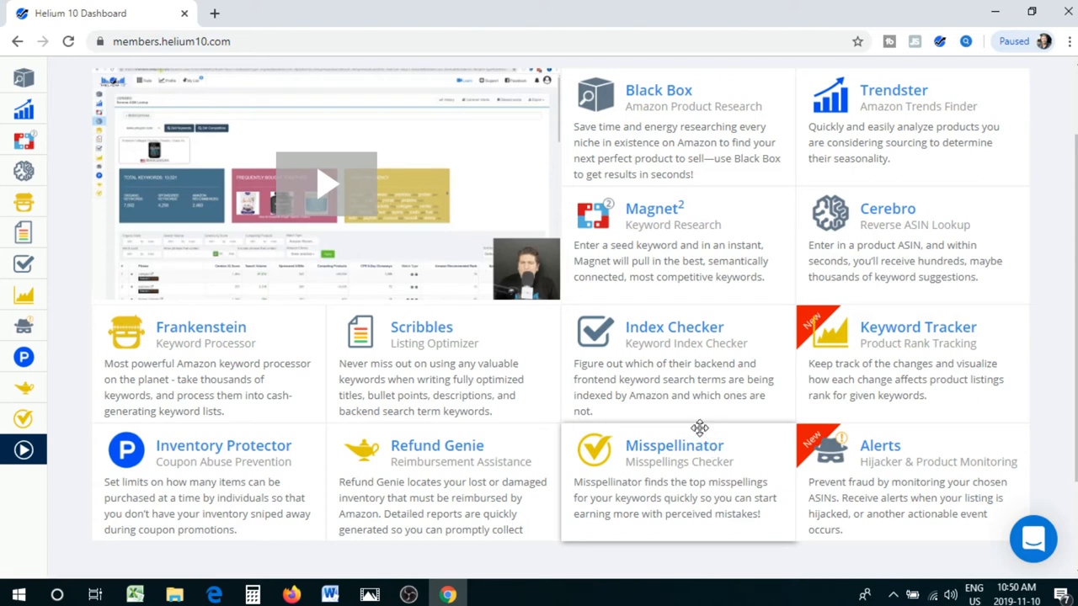
mouse_move(700, 427)
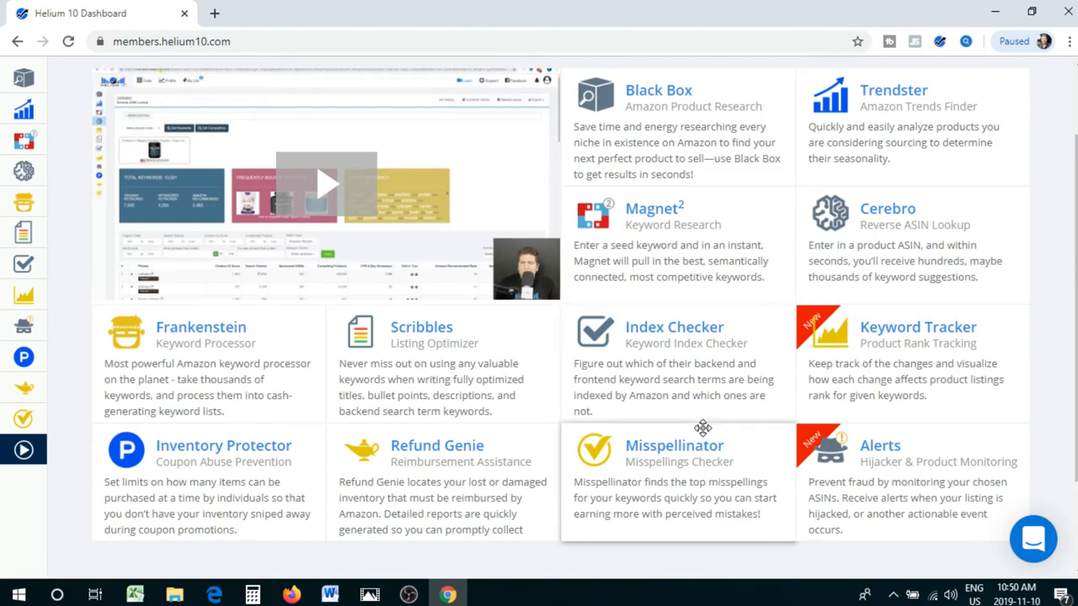
mouse_move(732, 451)
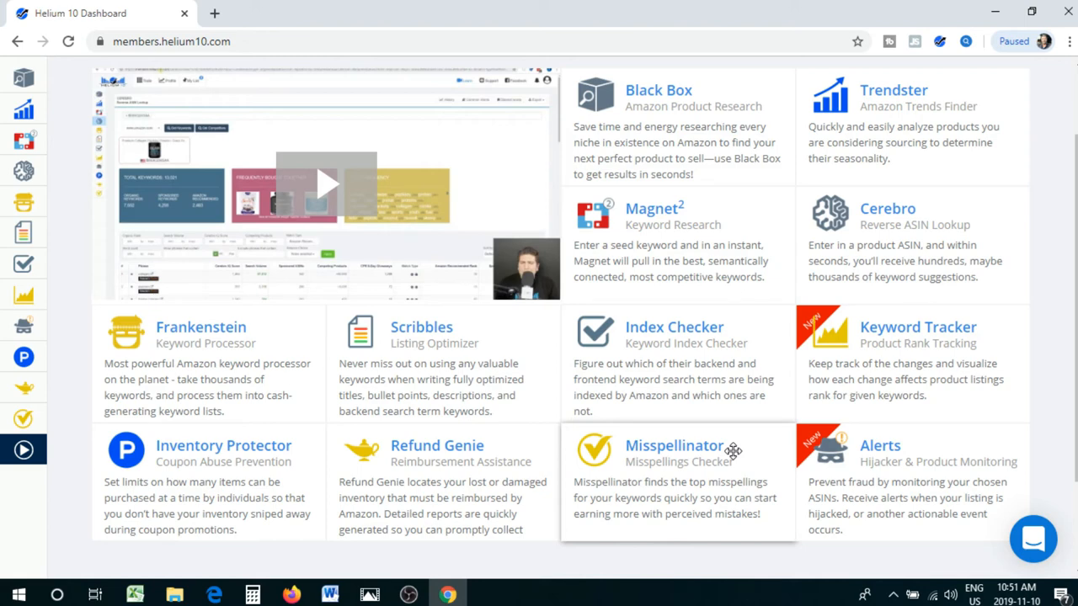
mouse_move(807, 438)
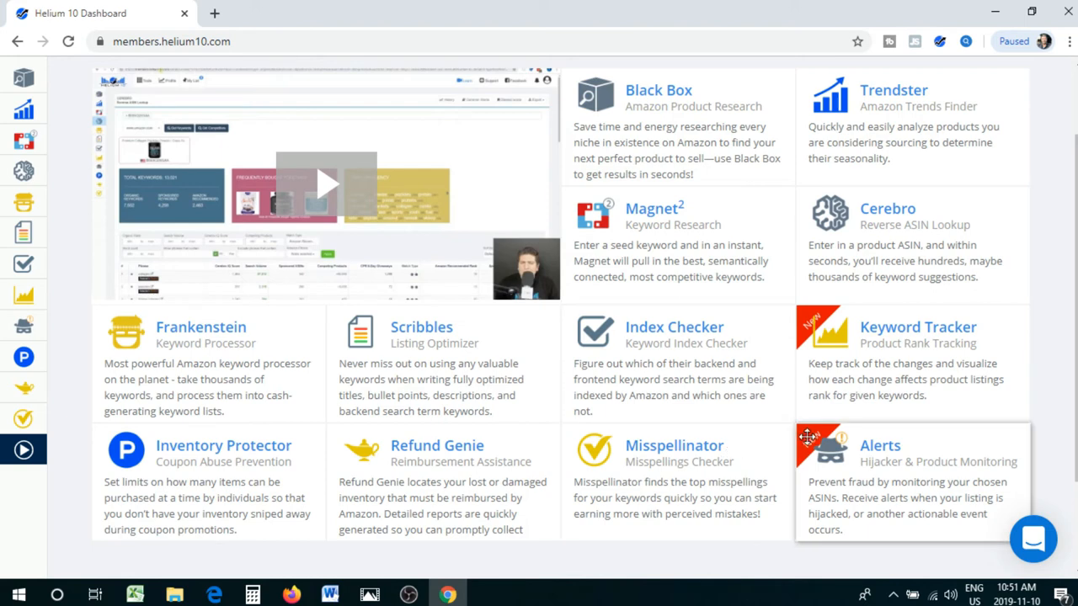
mouse_move(911, 489)
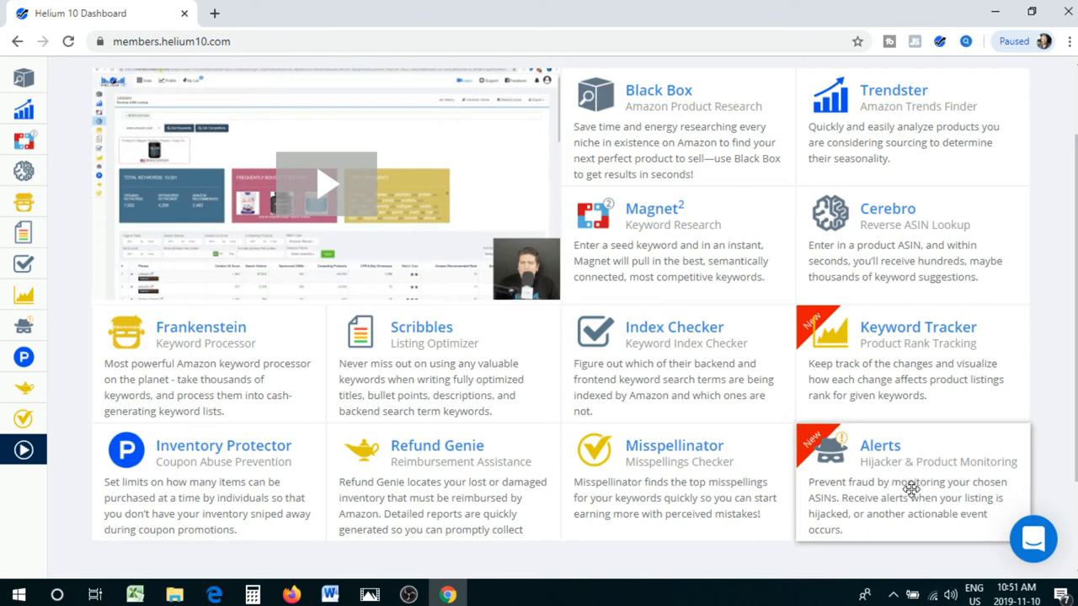
mouse_move(982, 503)
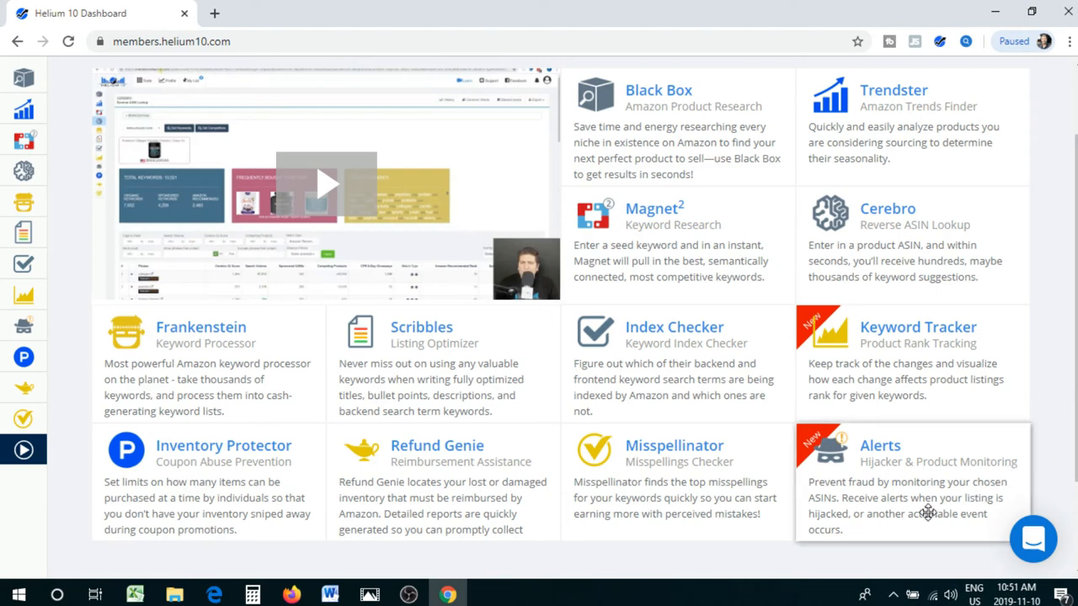
mouse_move(947, 499)
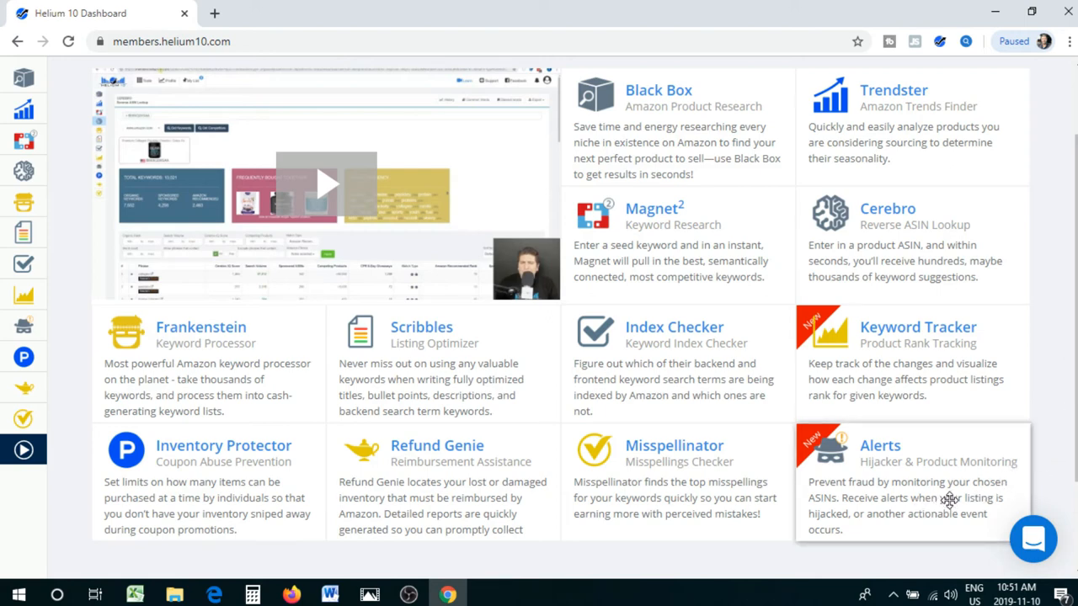
mouse_move(897, 505)
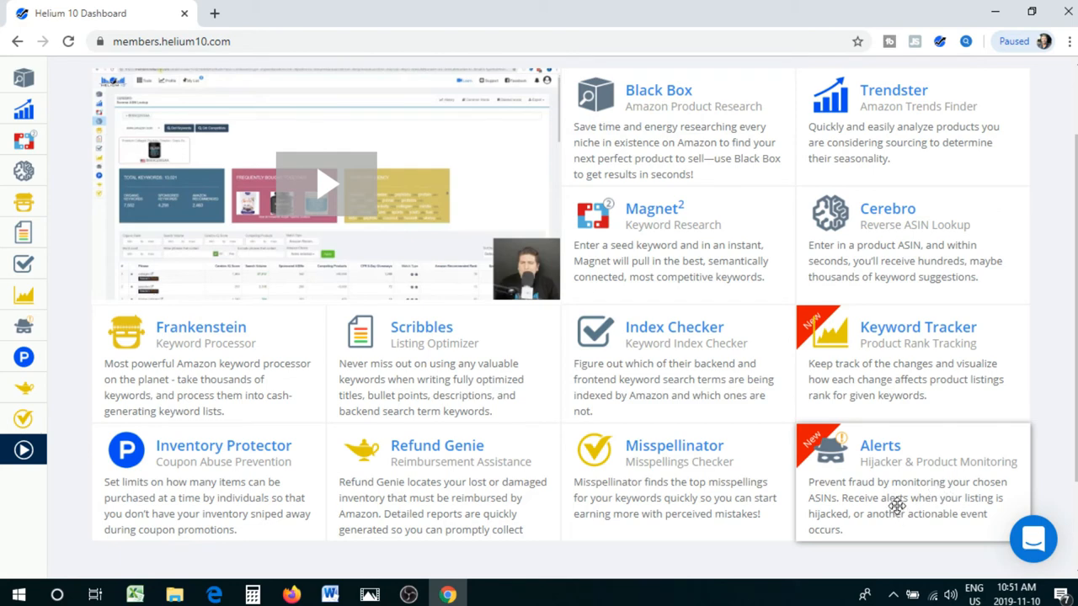
mouse_move(863, 523)
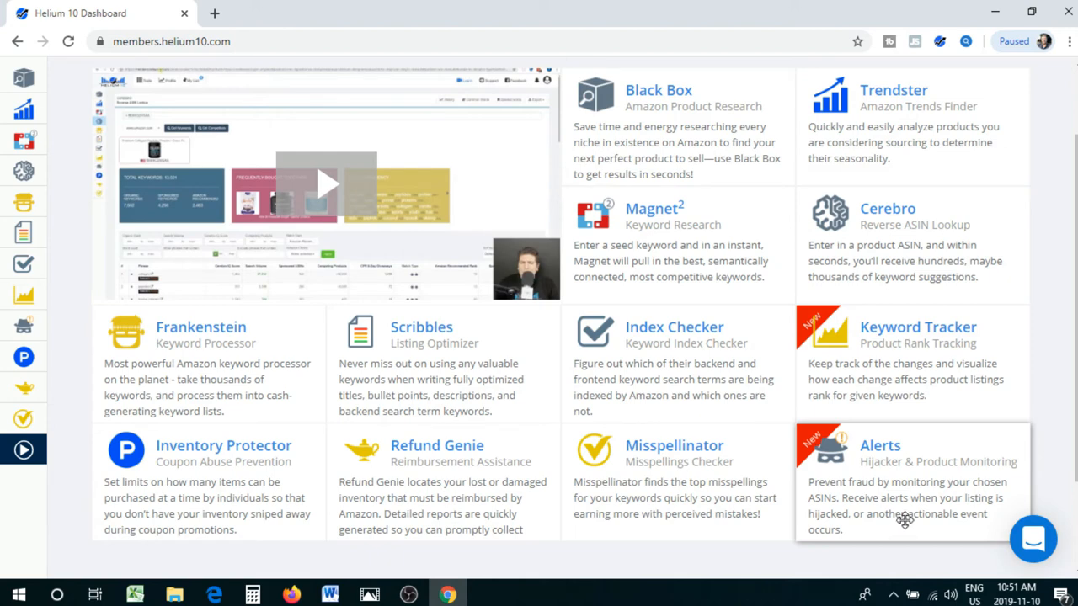
mouse_move(884, 535)
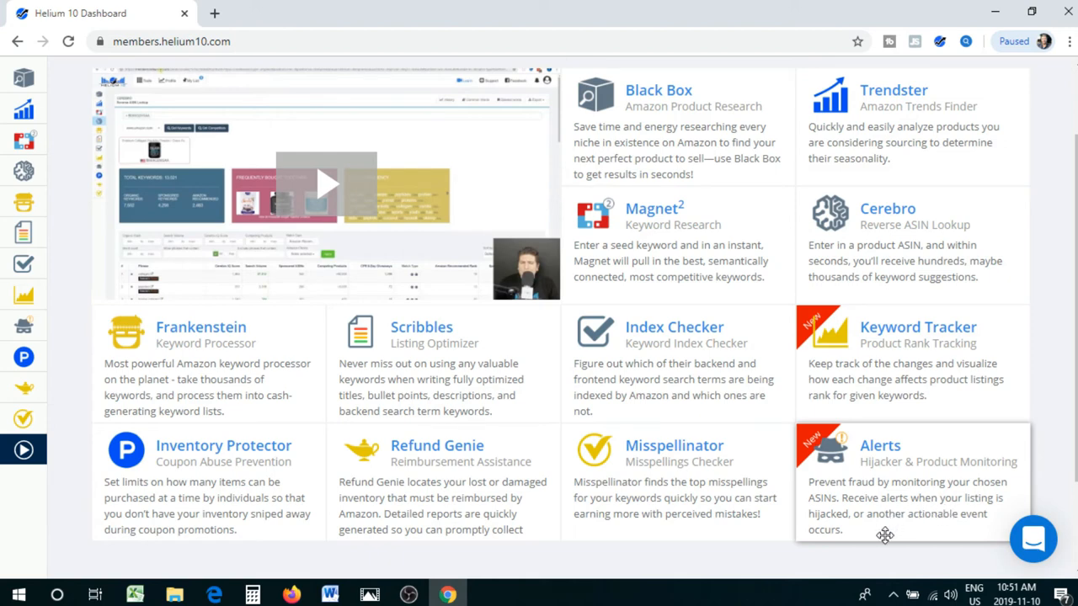
mouse_move(788, 556)
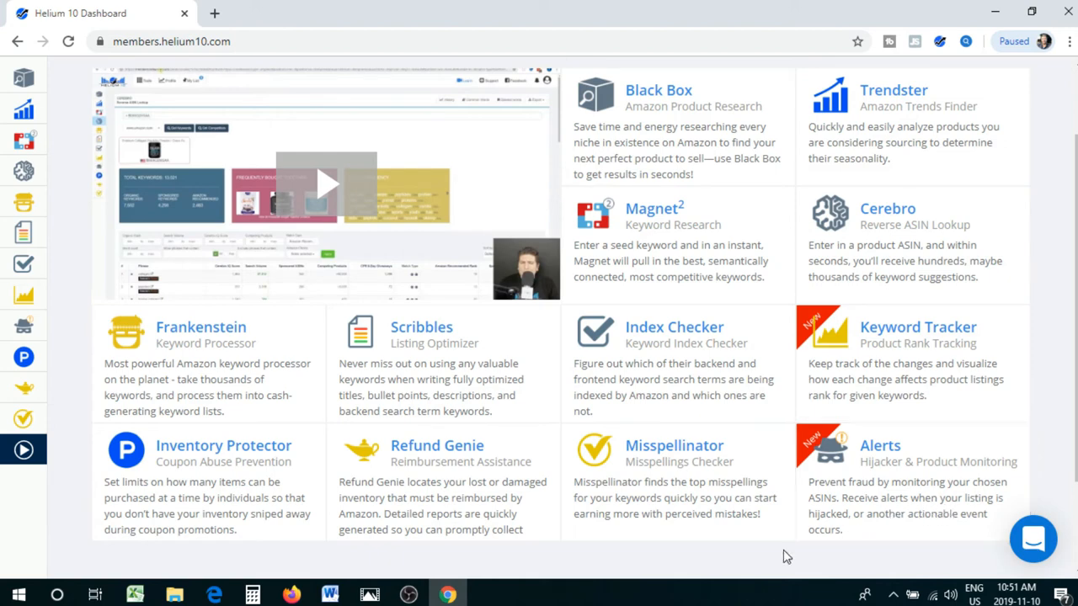
mouse_move(326, 488)
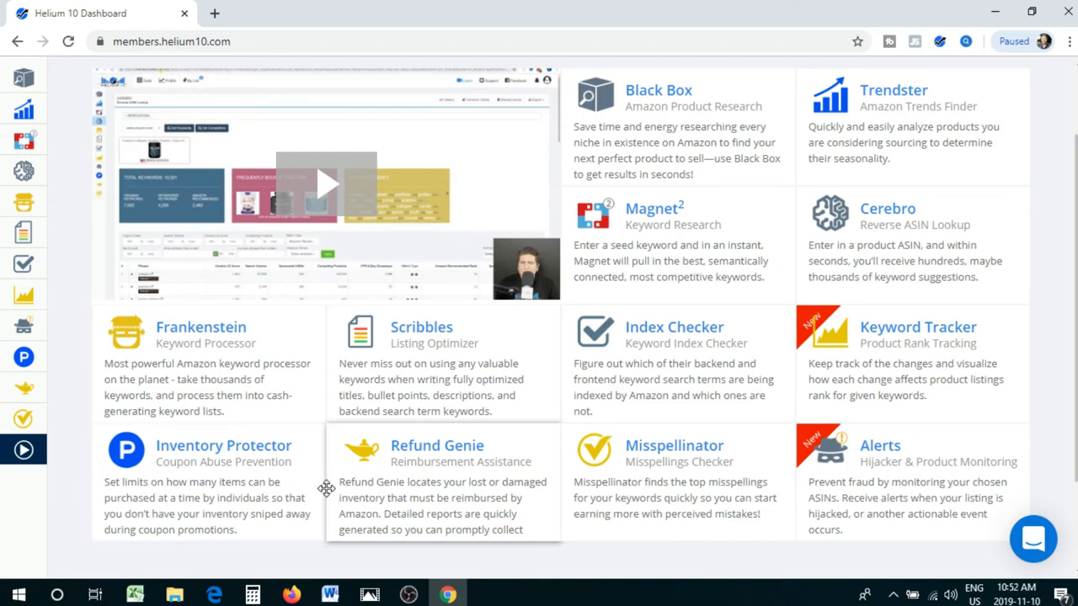
mouse_move(238, 486)
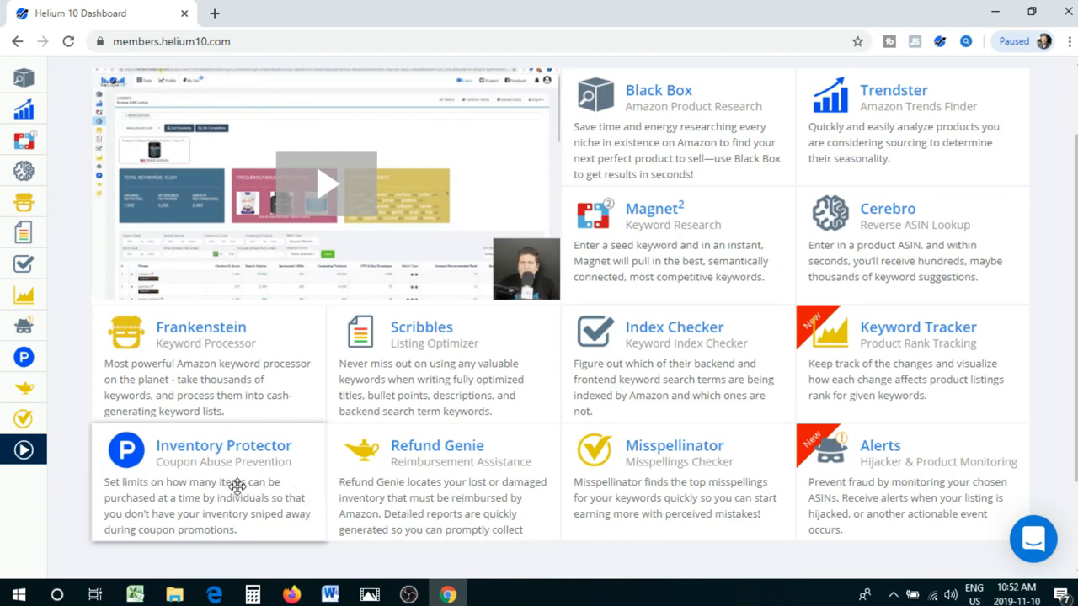
mouse_move(286, 460)
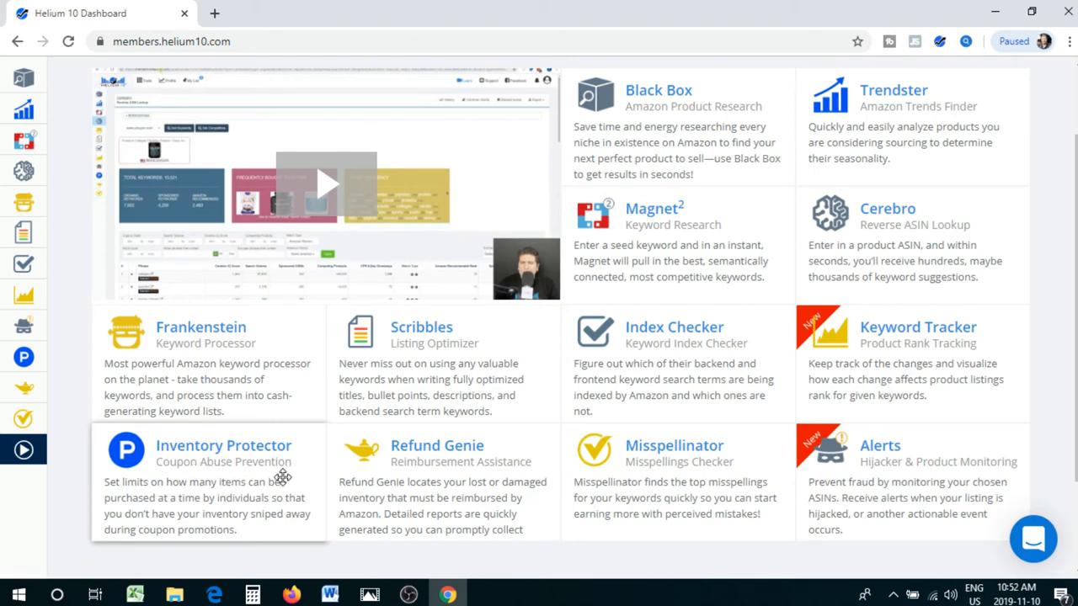
mouse_move(272, 484)
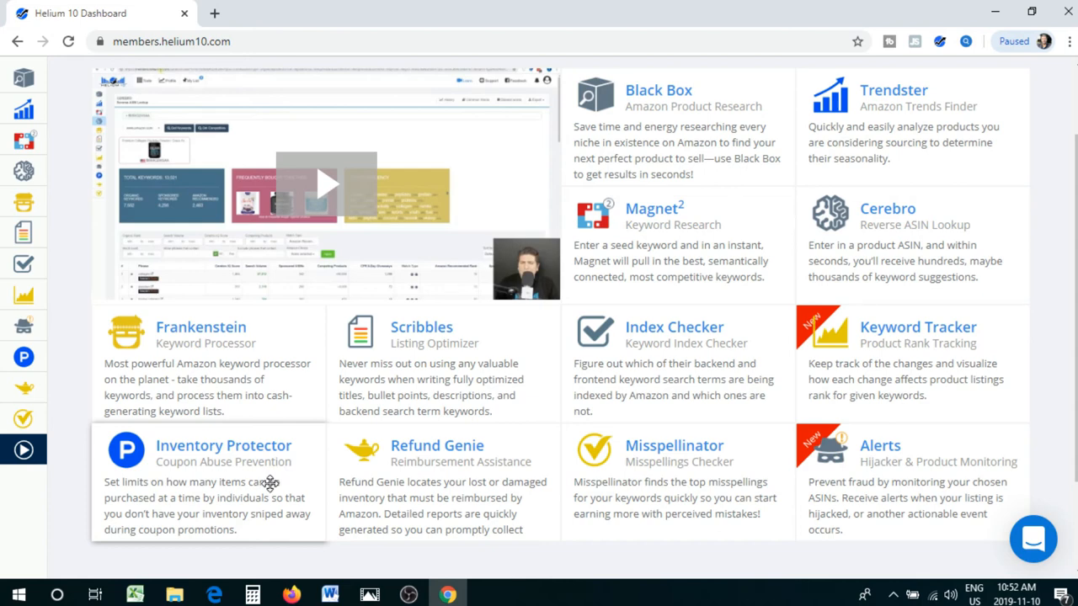
mouse_move(270, 483)
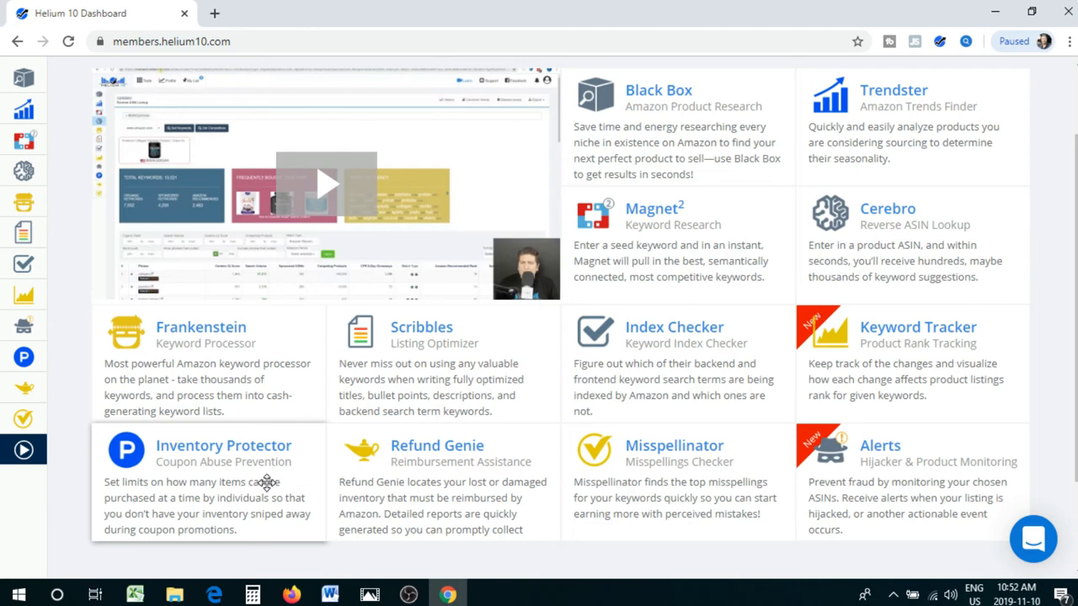
mouse_move(261, 489)
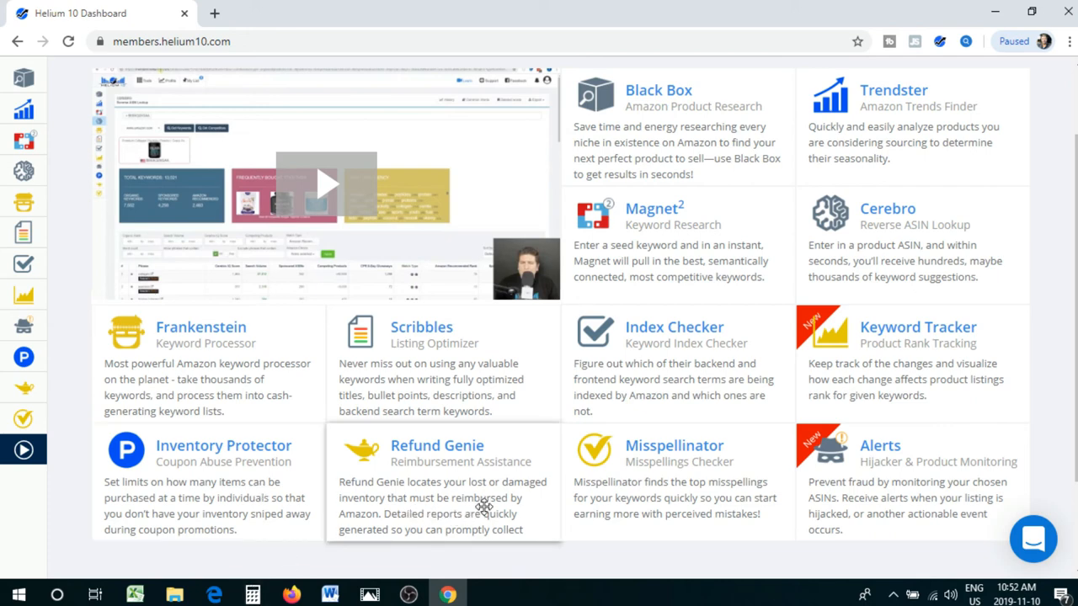
mouse_move(435, 515)
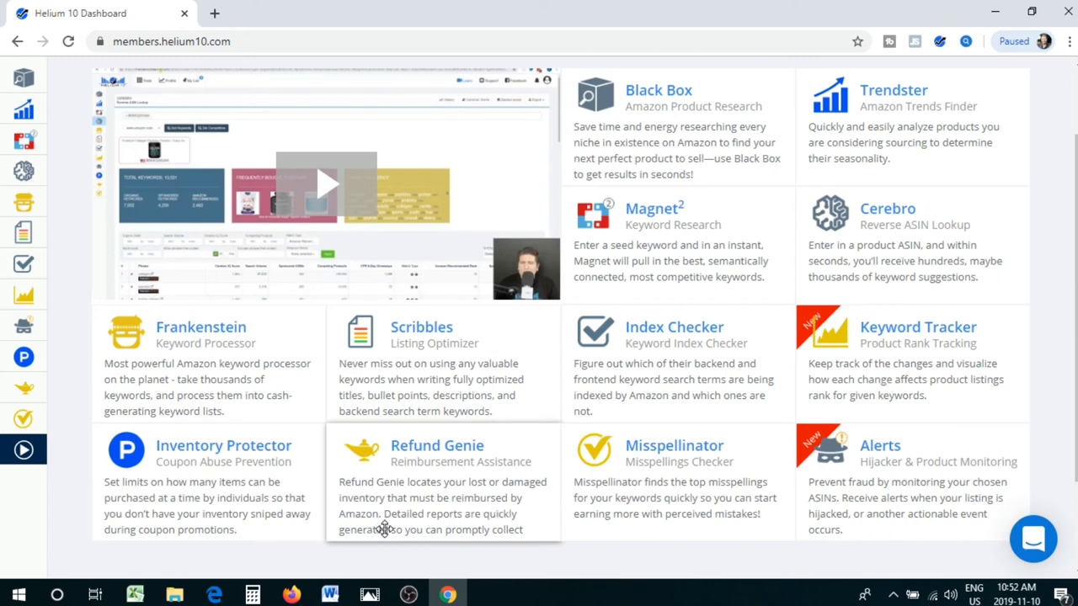
mouse_move(393, 518)
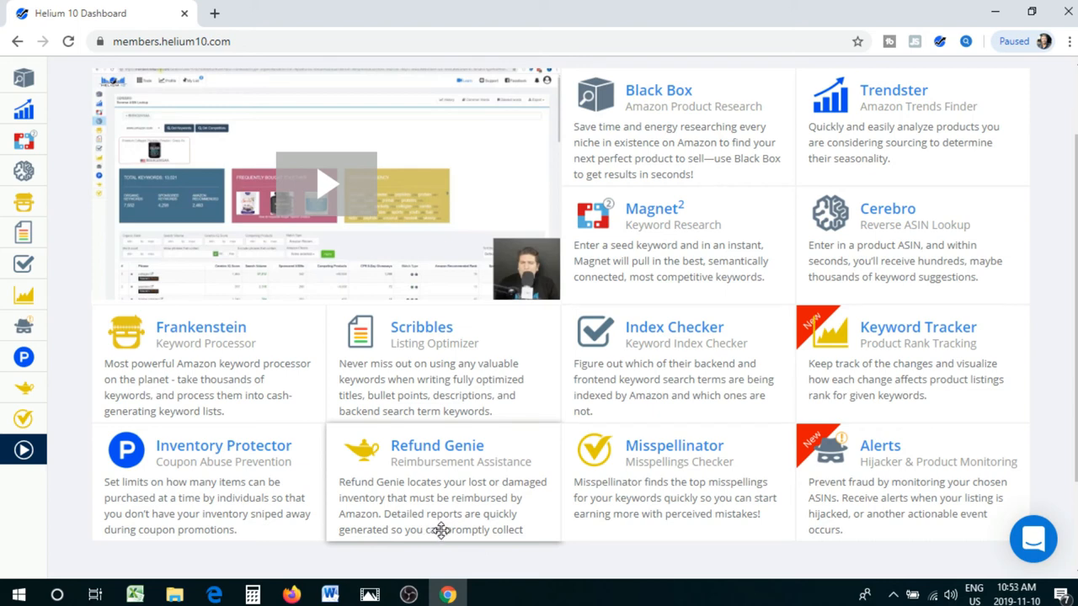
mouse_move(439, 531)
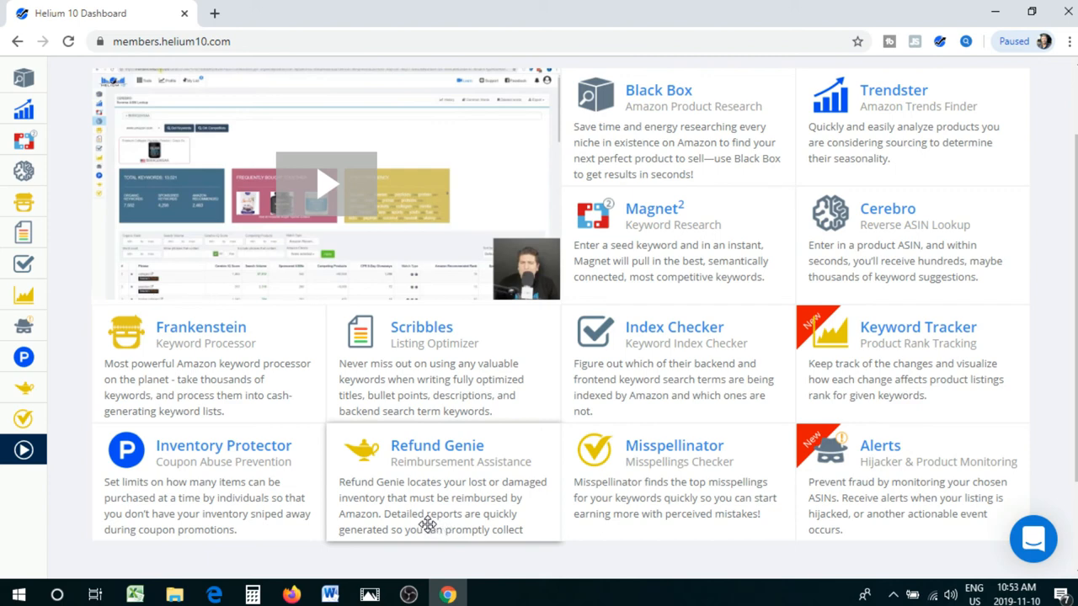
mouse_move(474, 533)
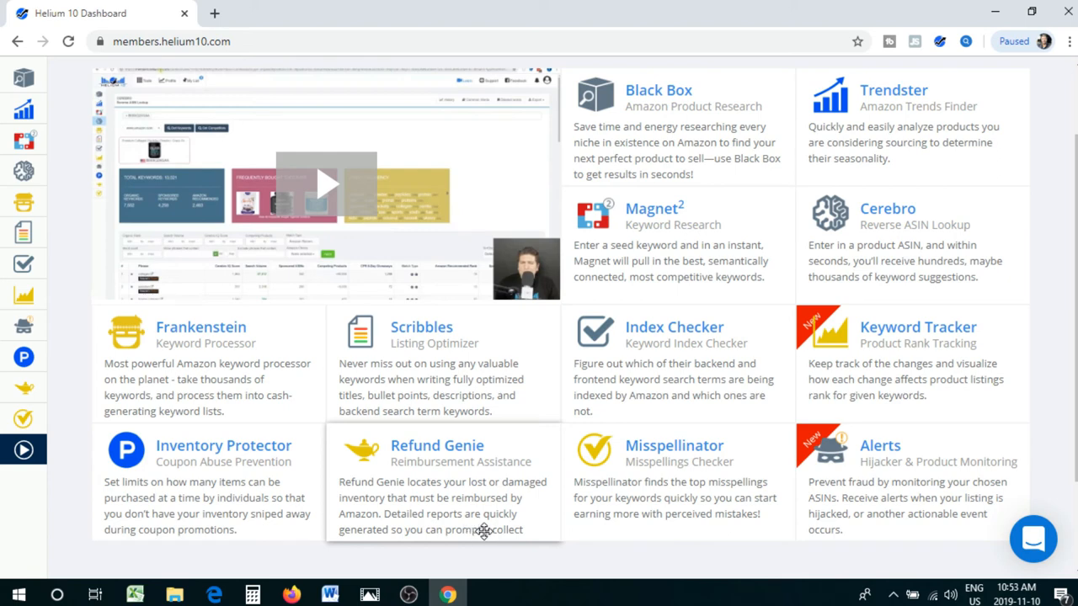
mouse_move(502, 532)
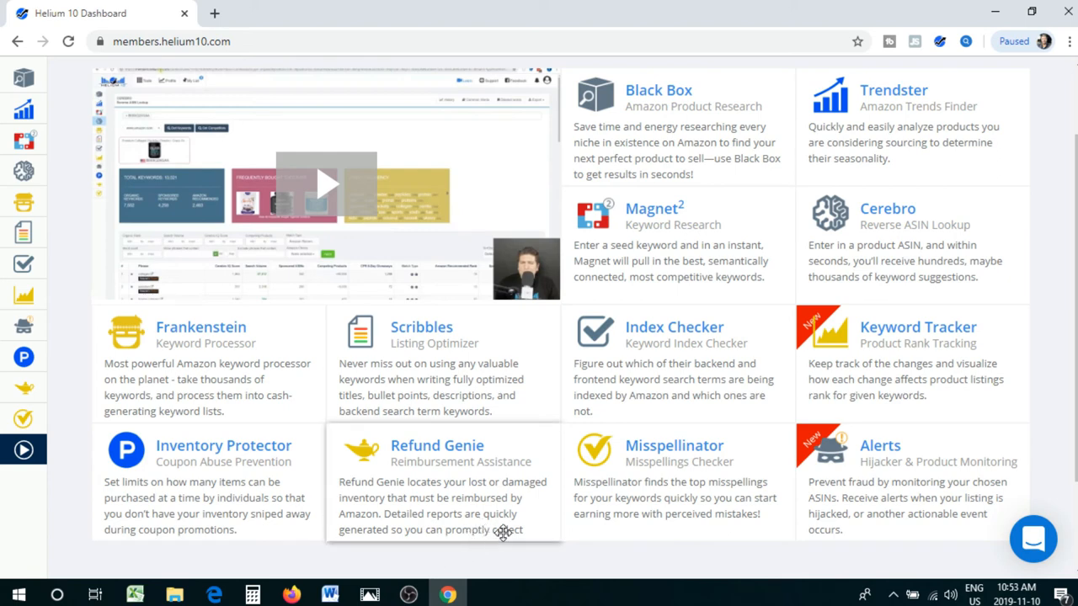
mouse_move(591, 496)
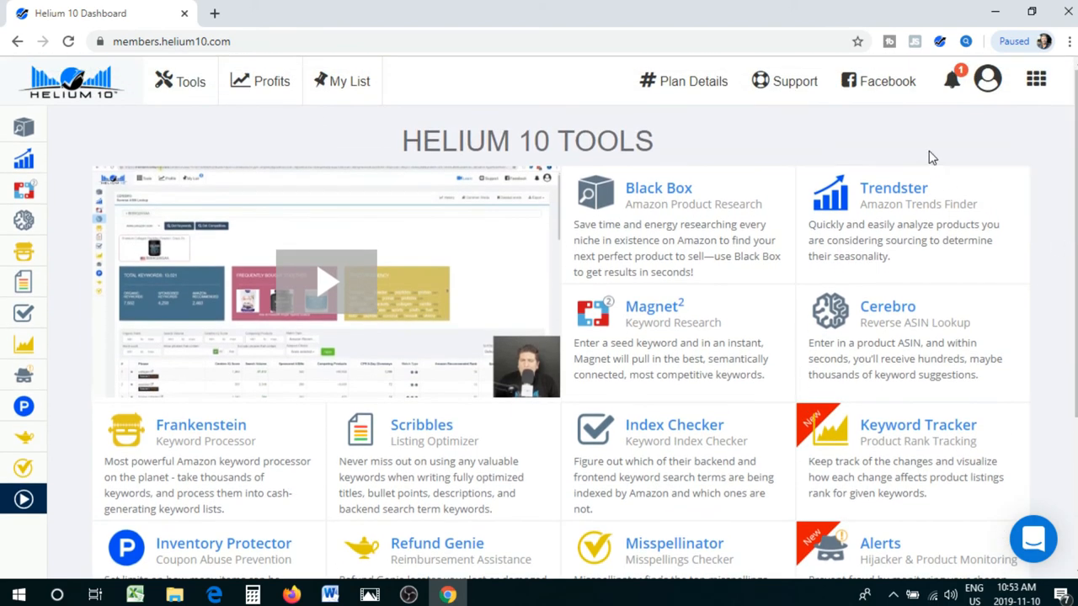
mouse_move(758, 92)
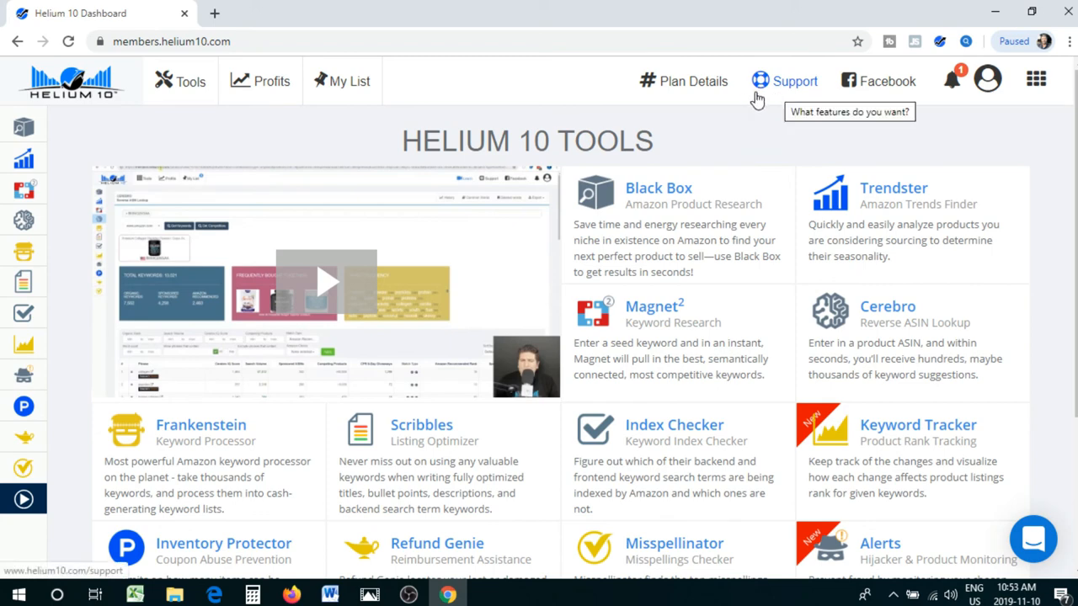
mouse_move(354, 349)
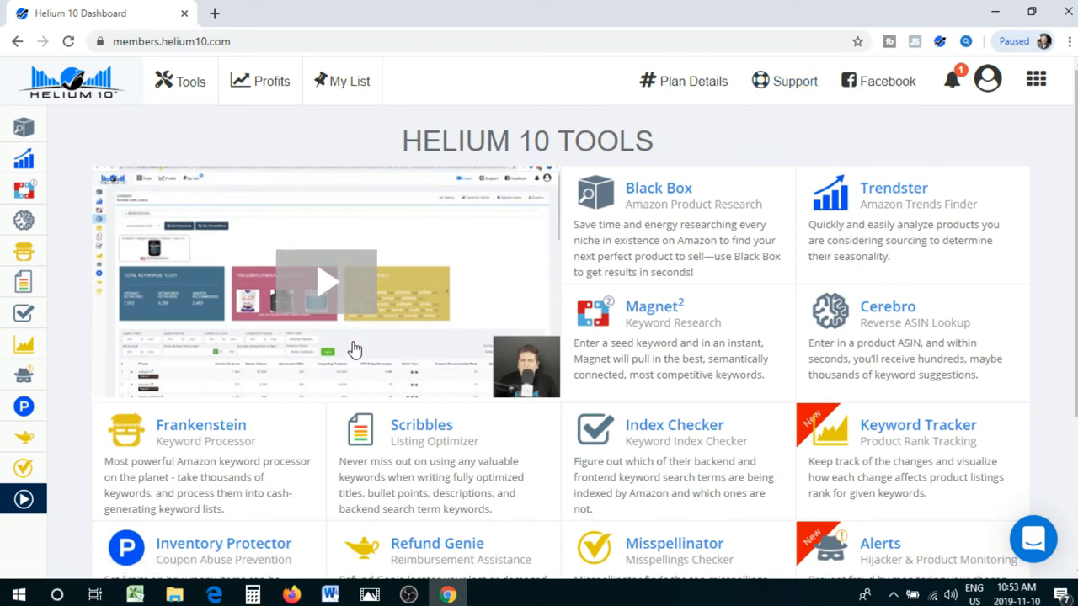
mouse_move(379, 141)
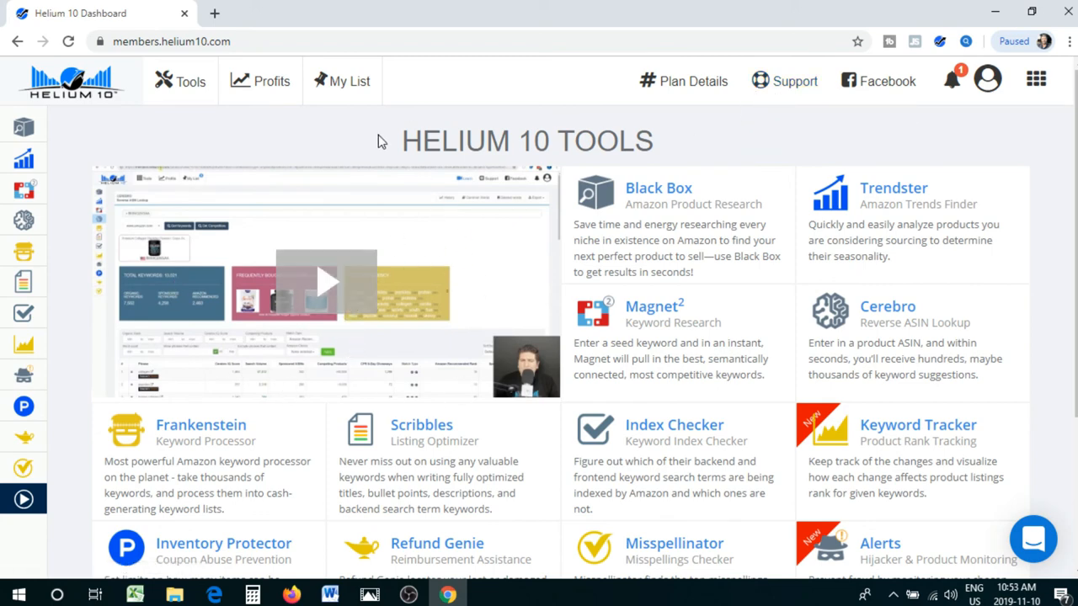
mouse_move(259, 159)
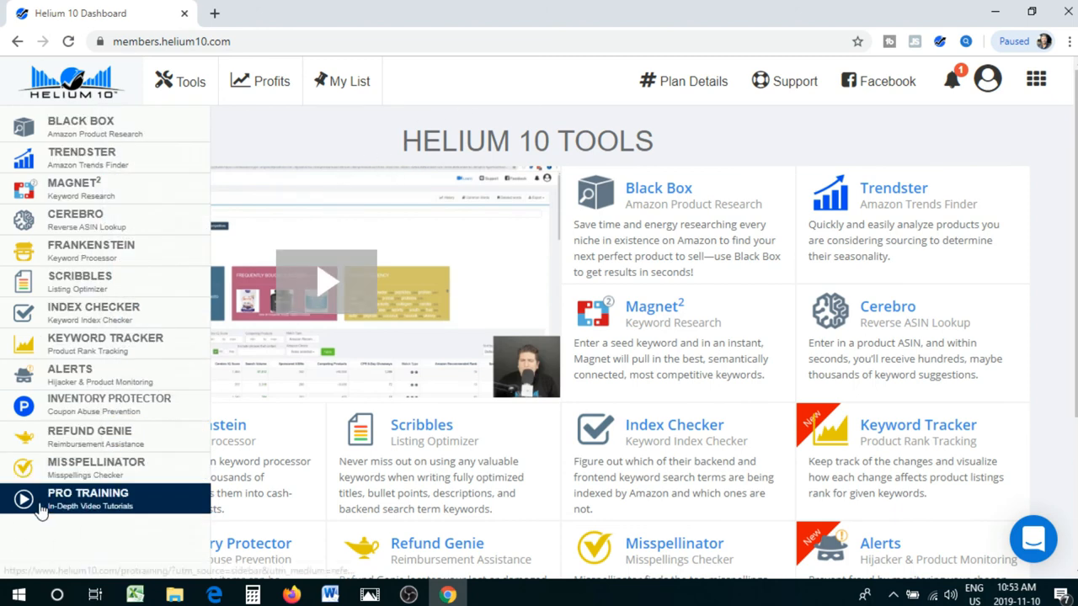
mouse_move(67, 511)
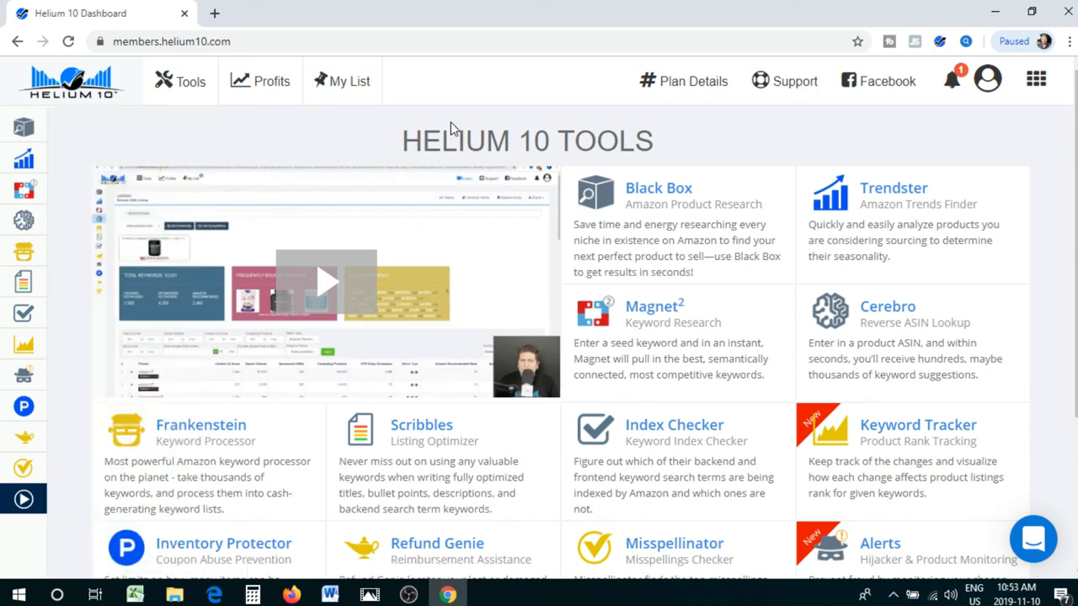
mouse_move(471, 141)
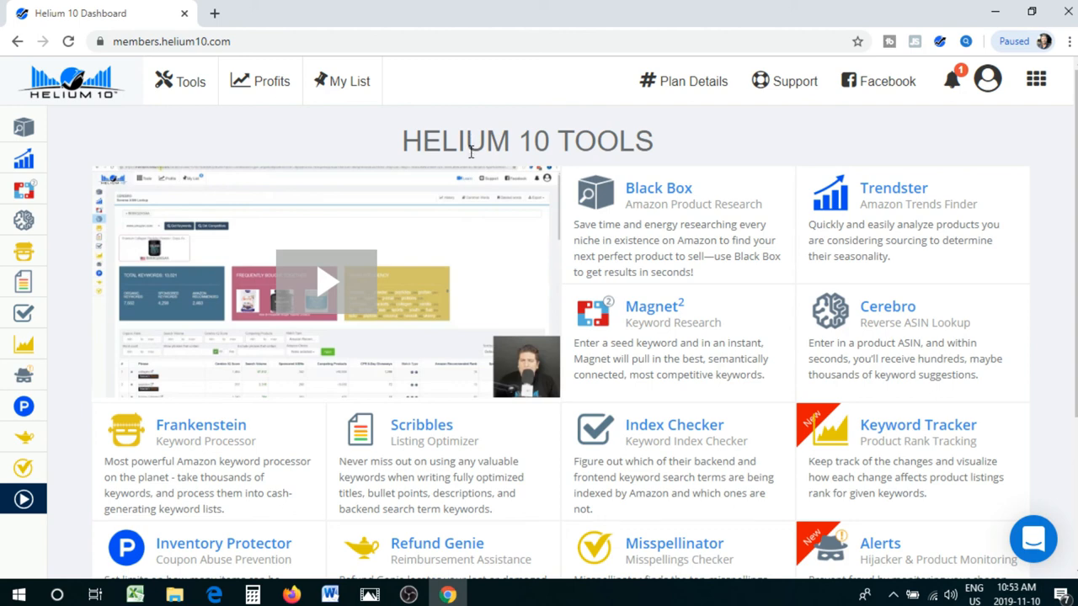
mouse_move(613, 126)
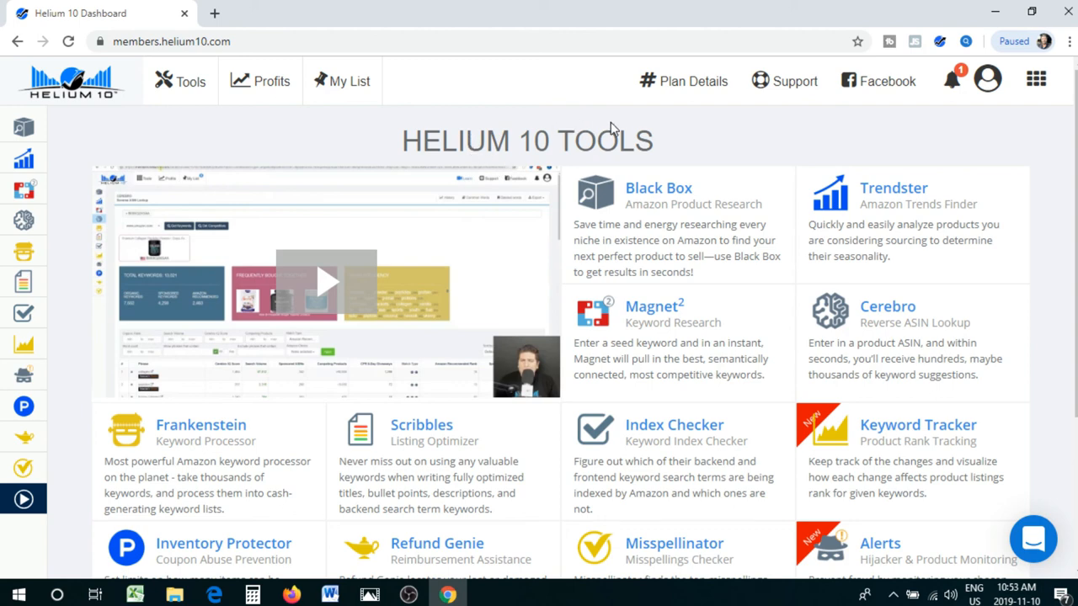
mouse_move(601, 127)
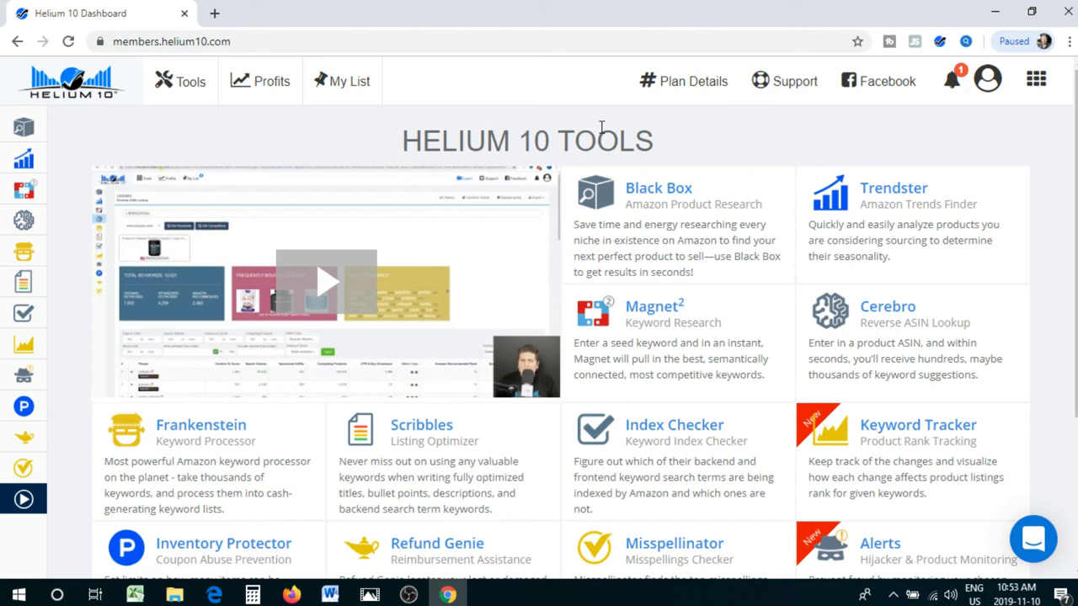
mouse_move(939, 41)
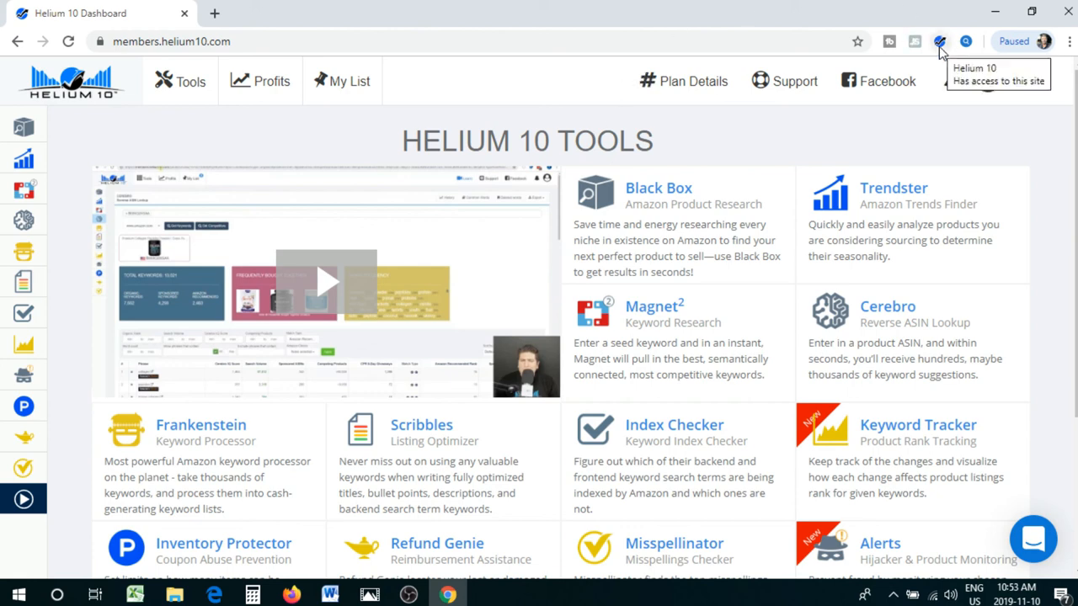
mouse_move(941, 52)
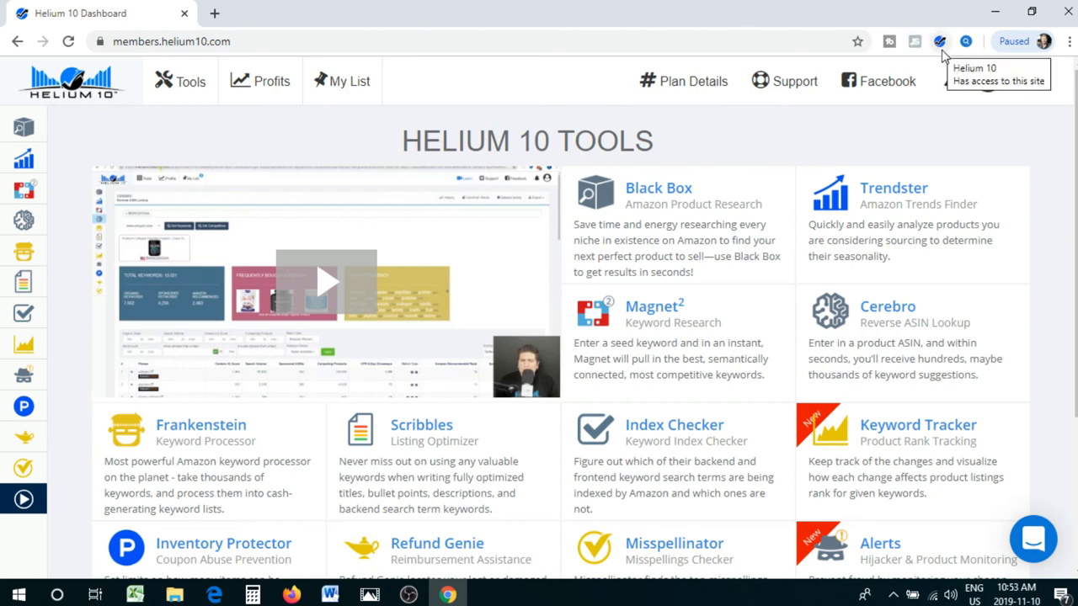